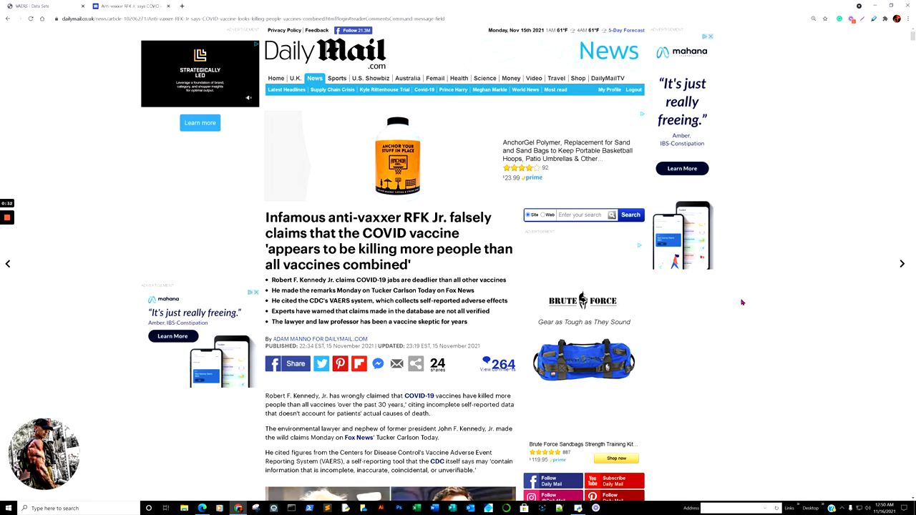
mouse_move(755, 231)
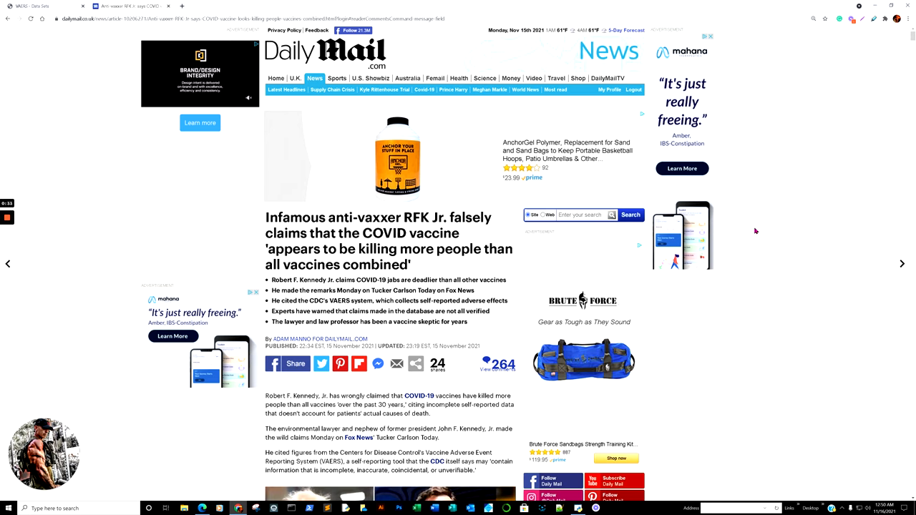
- Run the VAERS_REBUILD.ipynb import cell with pandas, re and the column display option
scroll("down", 3)
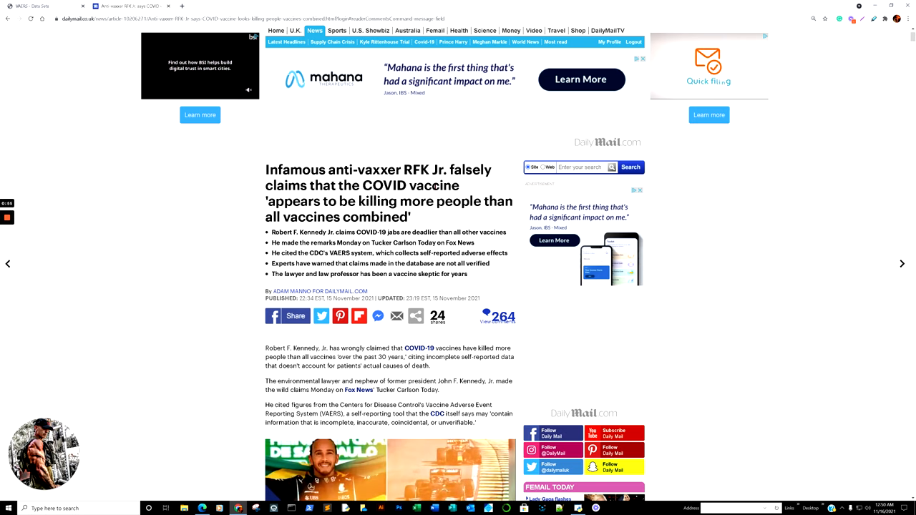
scroll("down", 3)
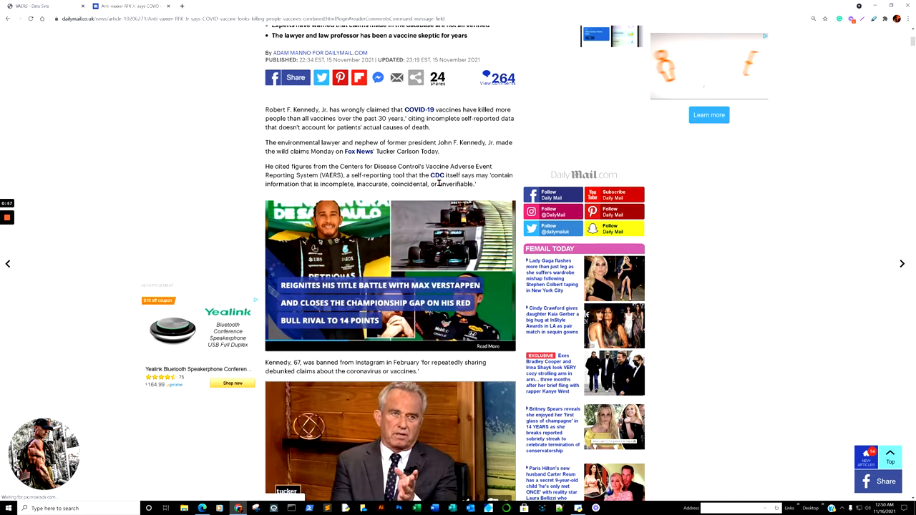
scroll("down", 3)
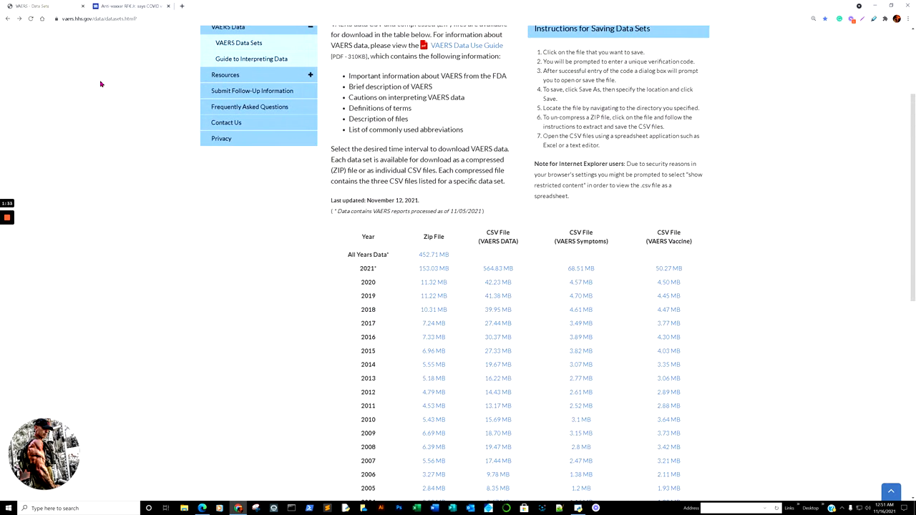
scroll("up", 3)
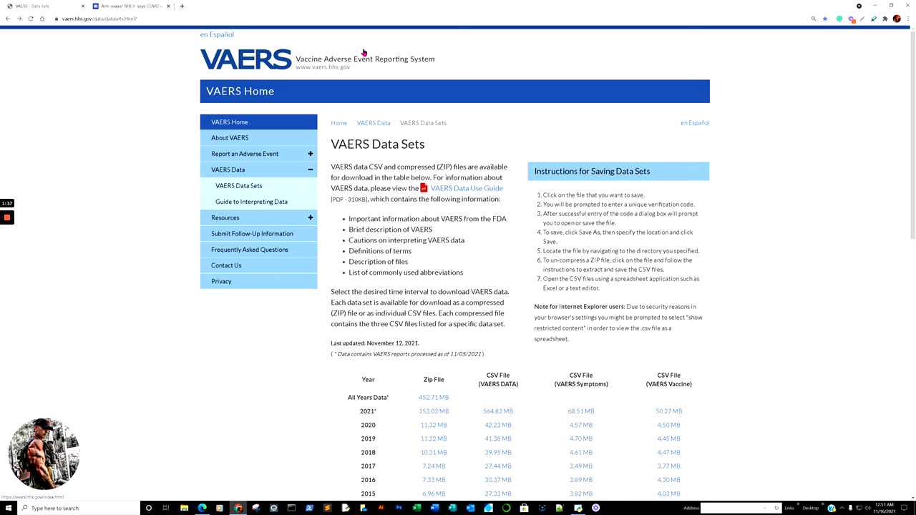
mouse_move(584, 156)
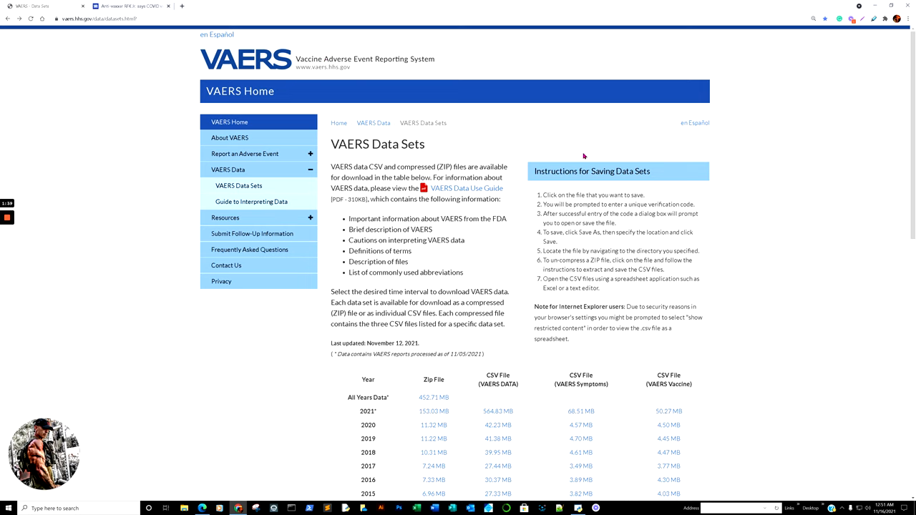
scroll("down", 3)
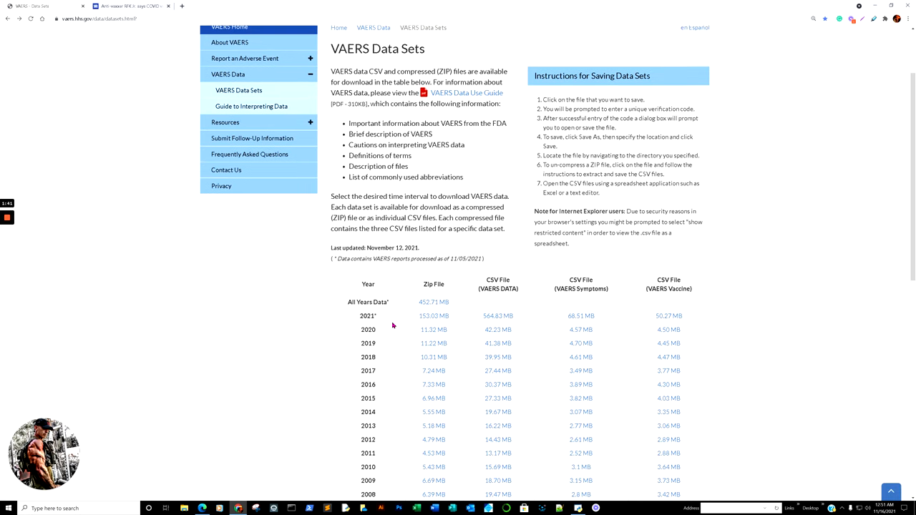
mouse_move(478, 319)
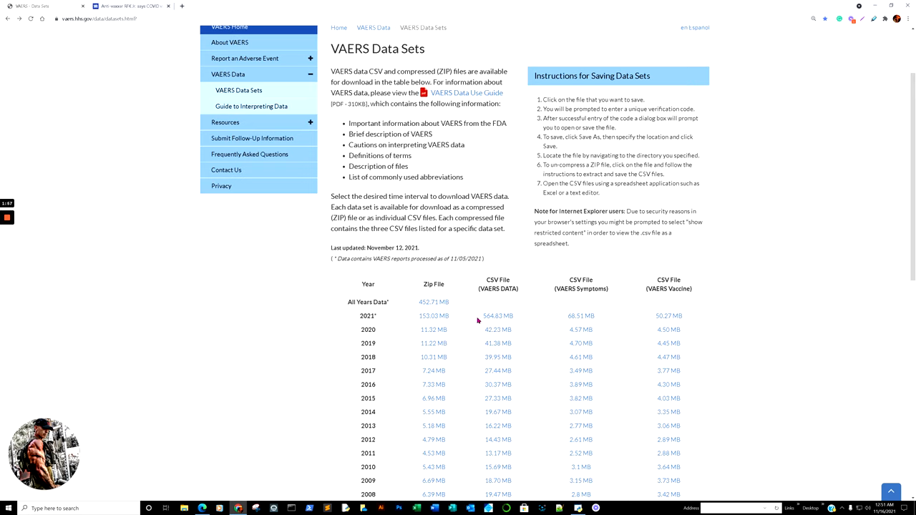
scroll("down", 3)
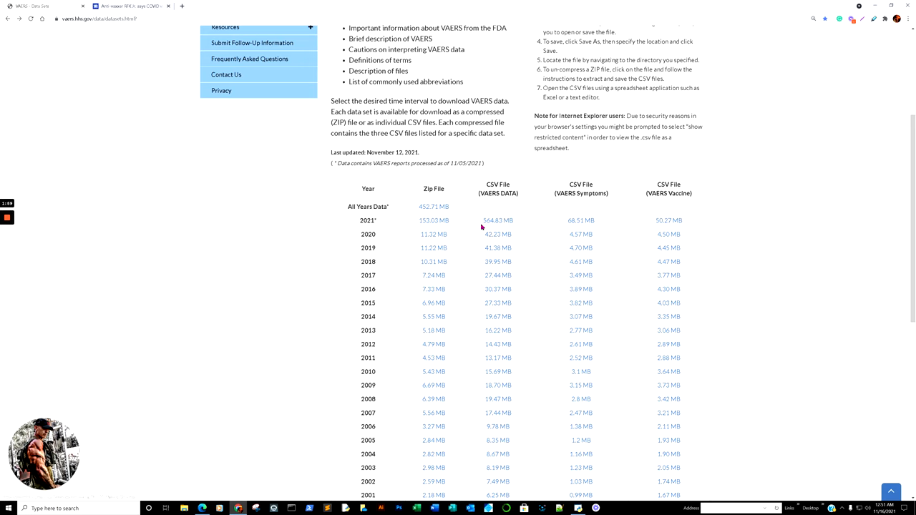
mouse_move(395, 227)
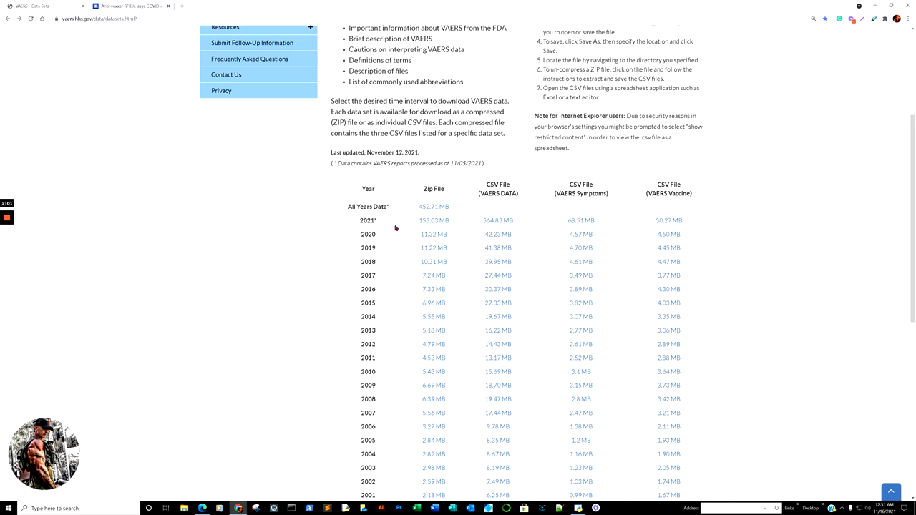
mouse_move(492, 228)
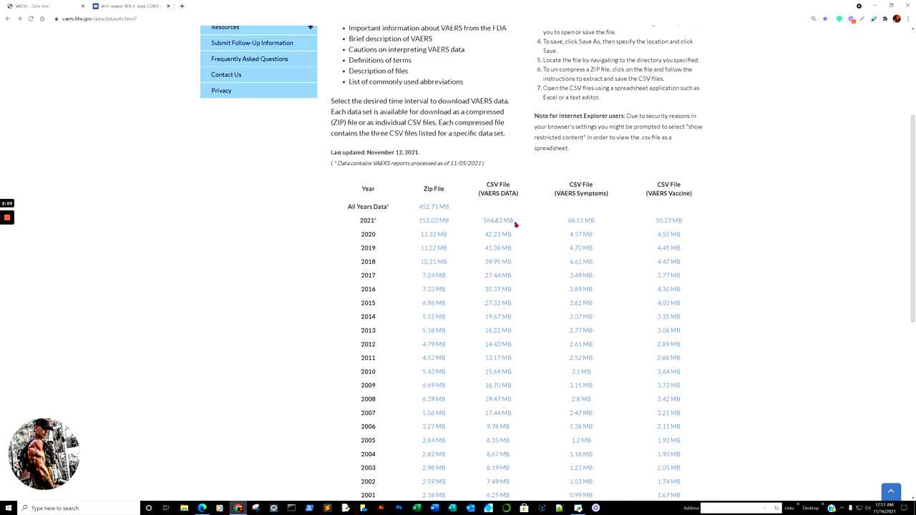
mouse_move(522, 231)
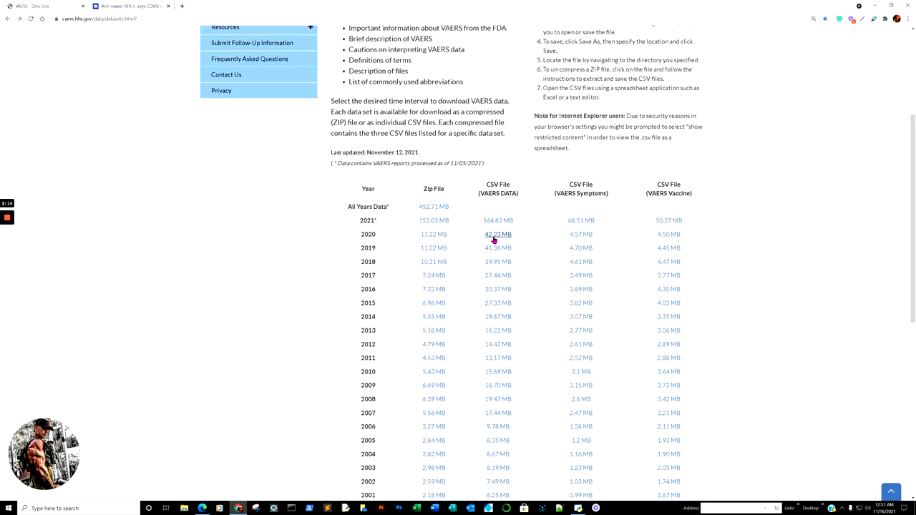
scroll("down", 3)
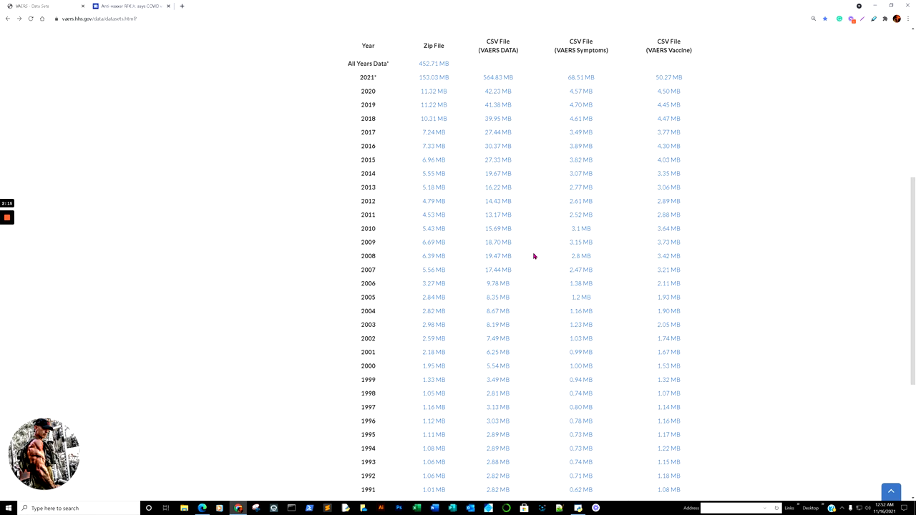
scroll("up", 3)
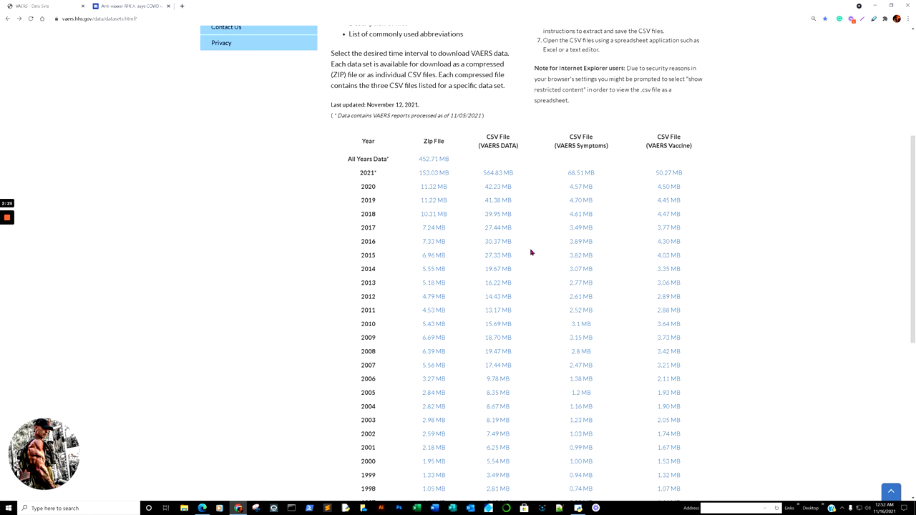
mouse_move(539, 220)
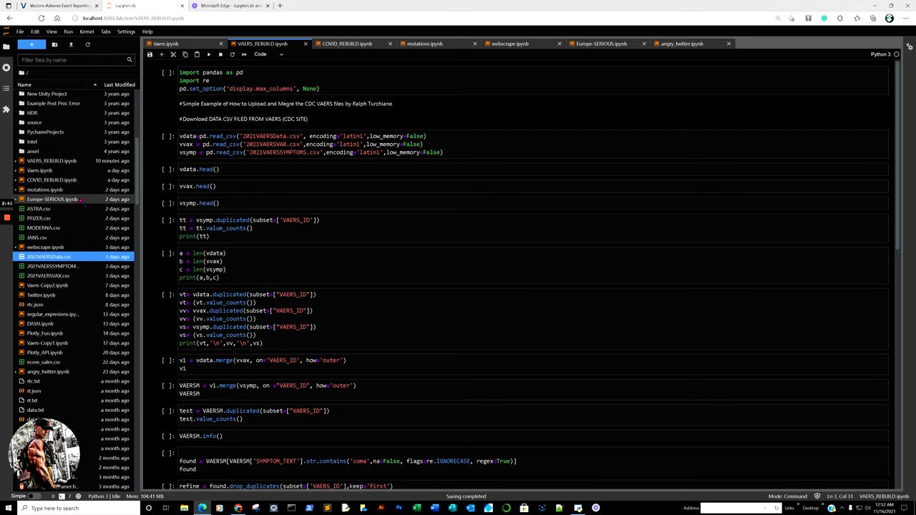
mouse_move(52, 199)
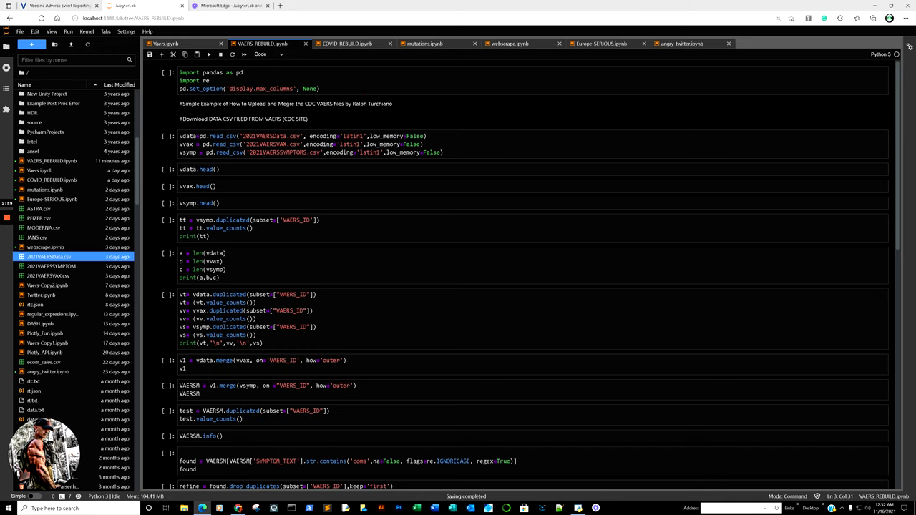
left_click(322, 88)
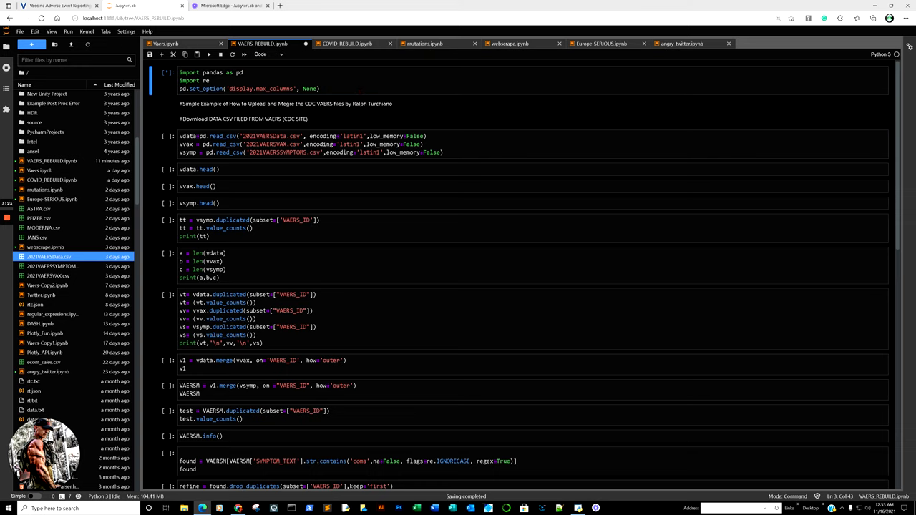
- Run the read_csv cell for the three 2021 VAERS CSVs and the vdata.head() preview
left_click(51, 160)
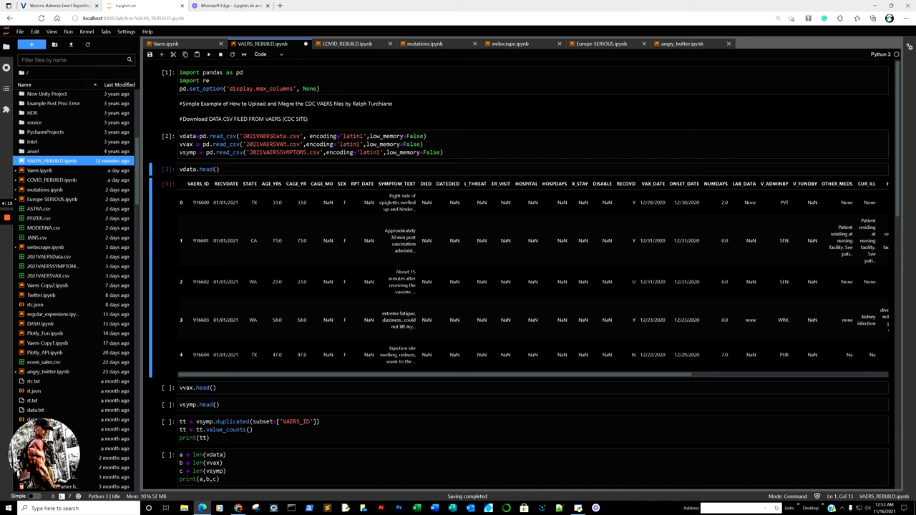
- Preview the vaccine table's first rows, then vsymp.head() with symptoms and versions per VAERS_ID
left_click(394, 240)
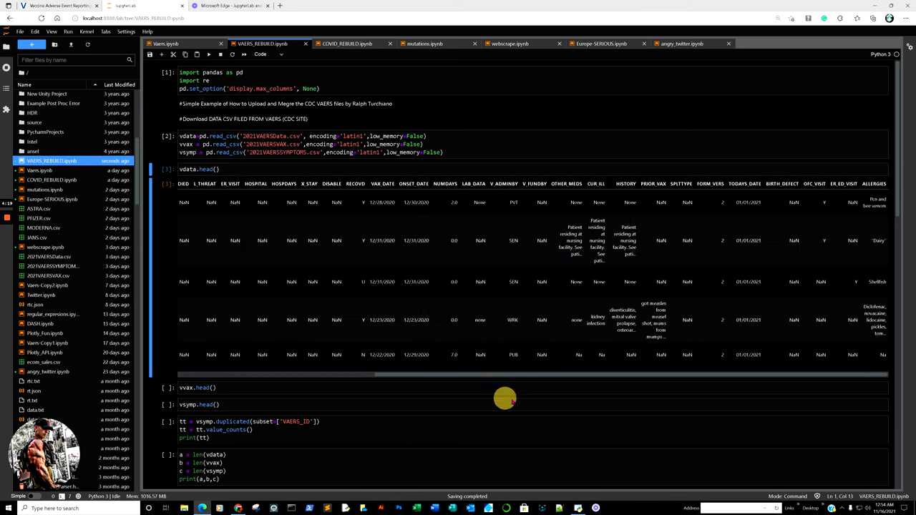
mouse_move(543, 402)
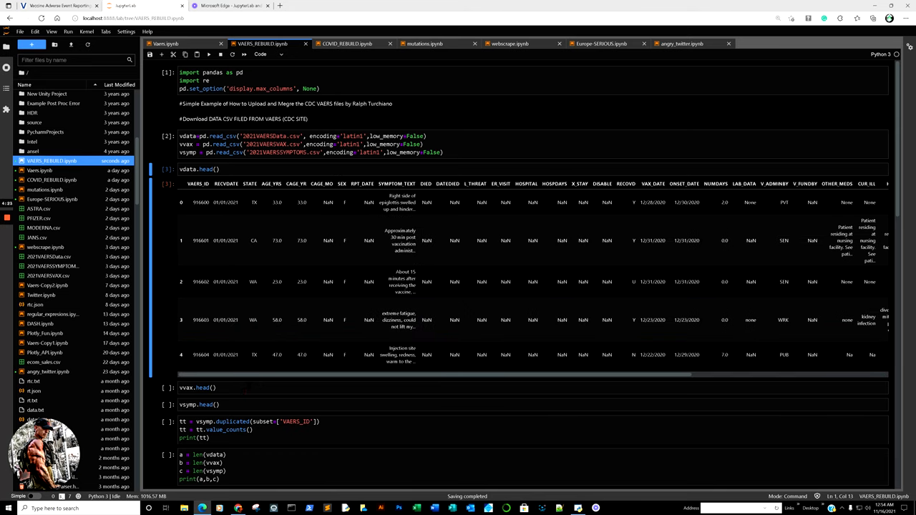
left_click(196, 387)
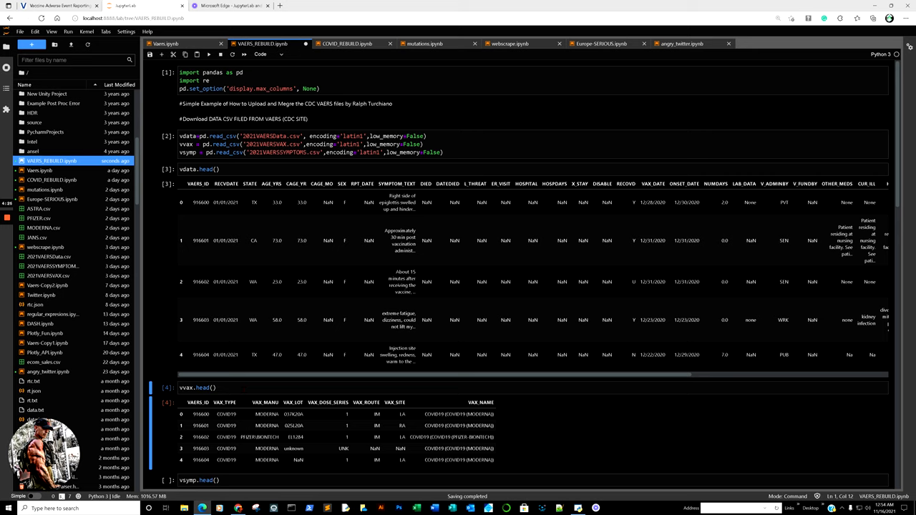
scroll("down", 3)
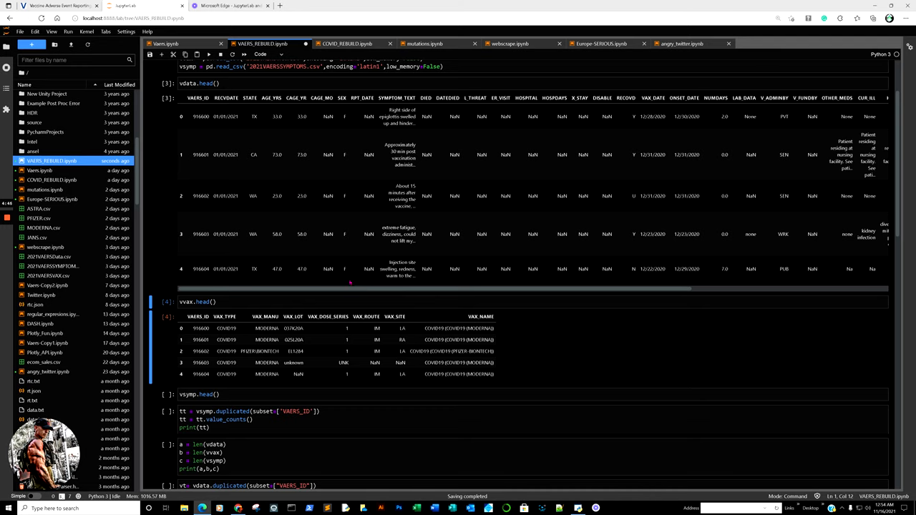
scroll("down", 3)
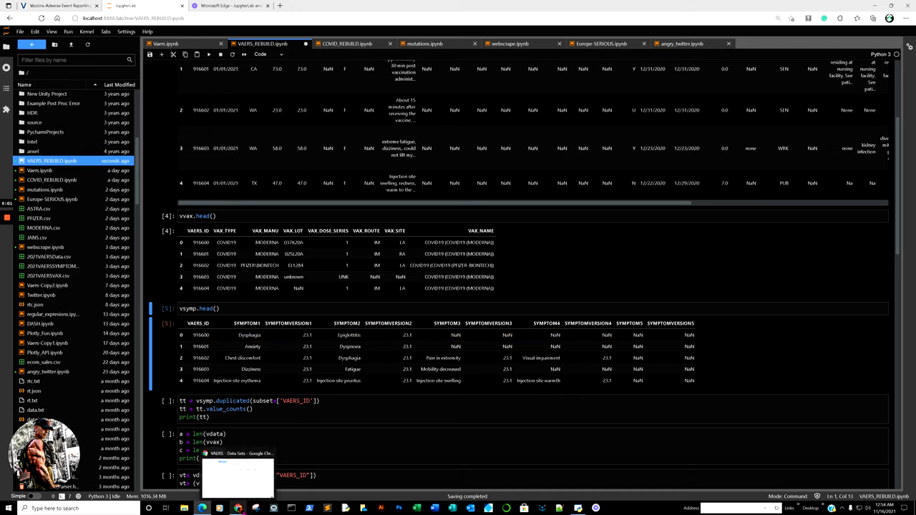
- Run vsymp.duplicated(subset=['VAERS_ID']).value_counts(), giving 665,460 unique and 224,248 duplicated
left_click(121, 5)
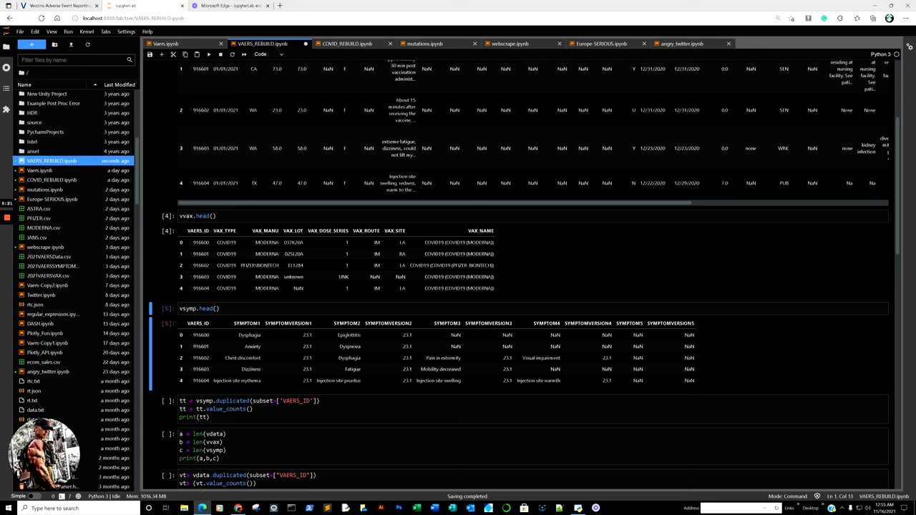
left_click(253, 346)
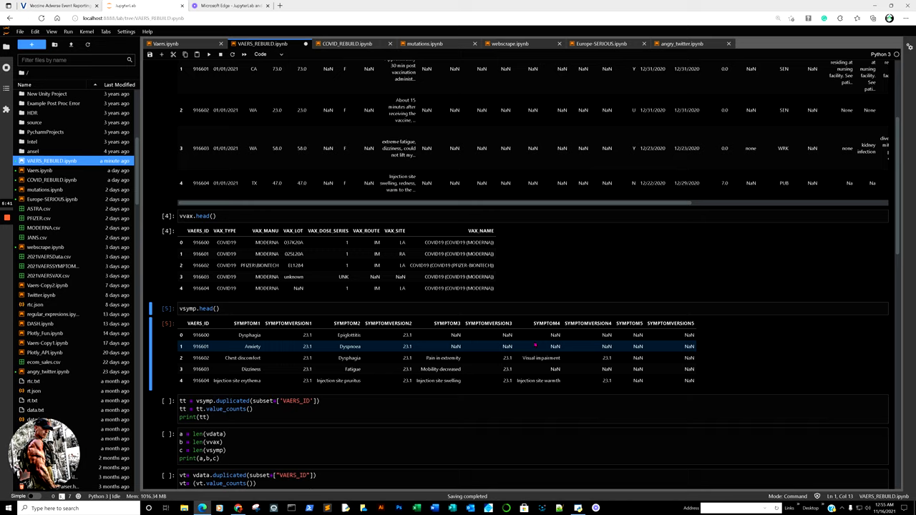
scroll("down", 3)
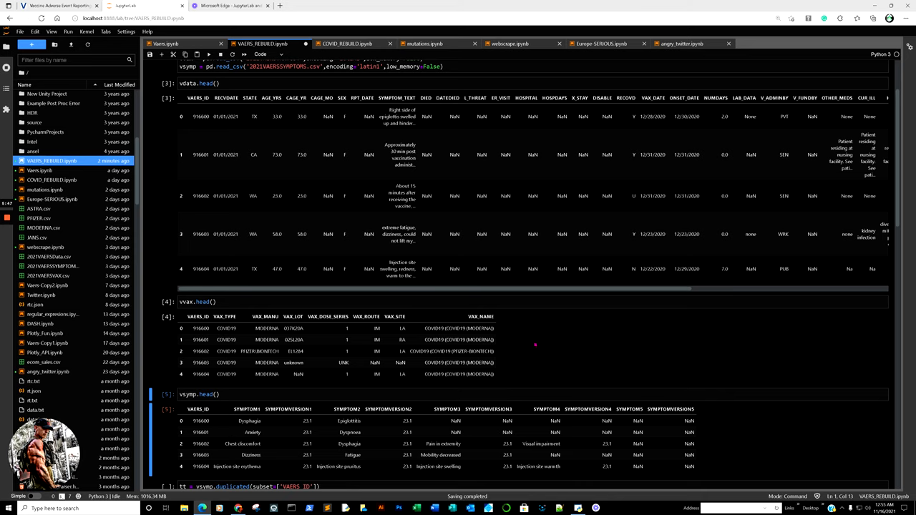
left_click(202, 116)
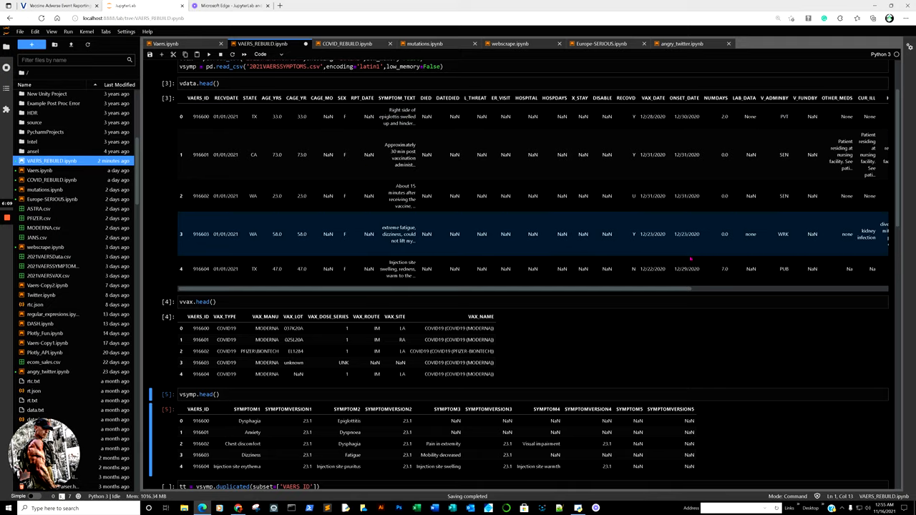
scroll("down", 3)
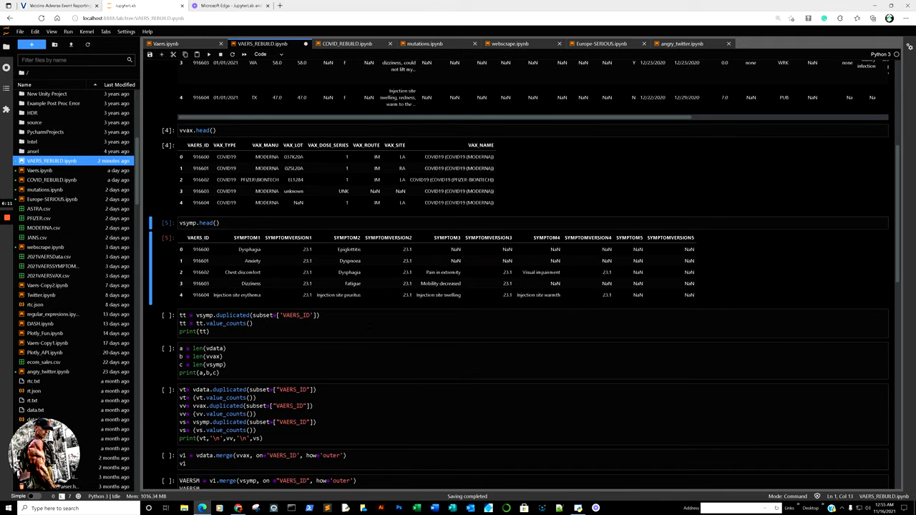
key("shift+enter")
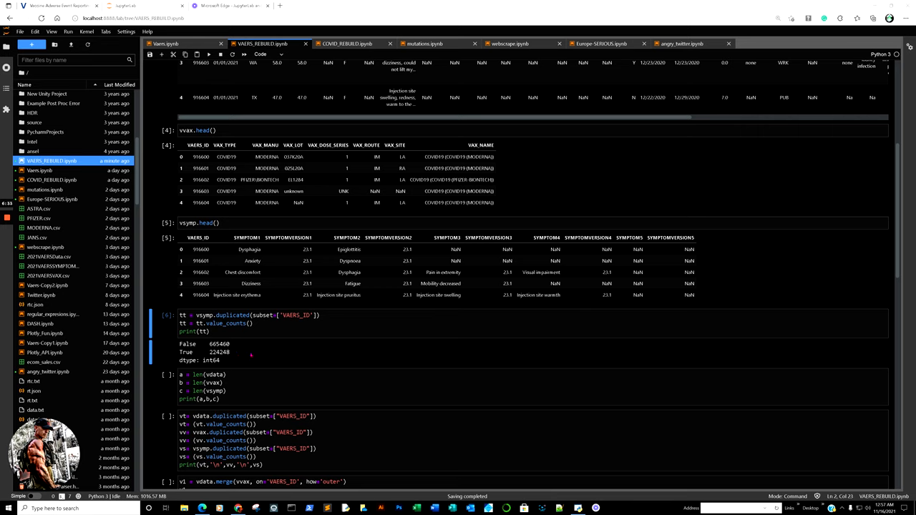
- Run len() on vdata, vvax and vsymp (665,463, 700,651, 889,708) and their duplicate-ID tallies
left_click(250, 390)
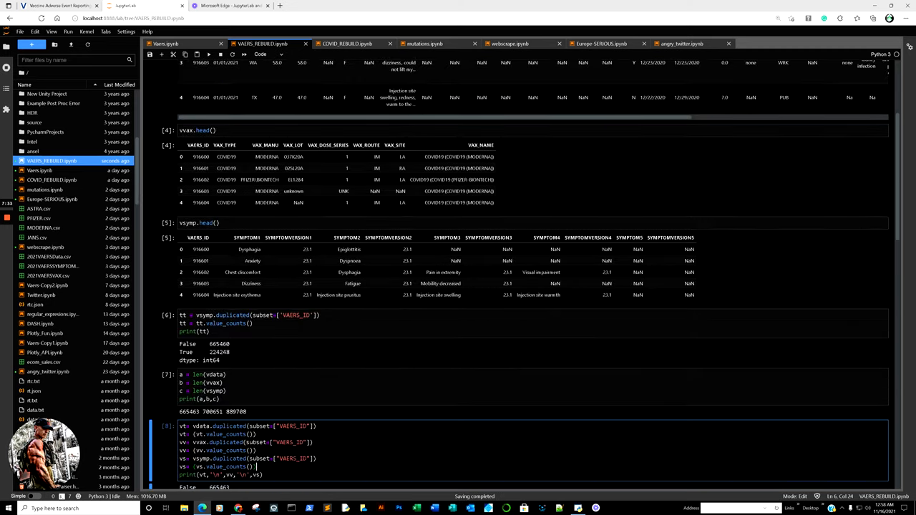
scroll("down", 3)
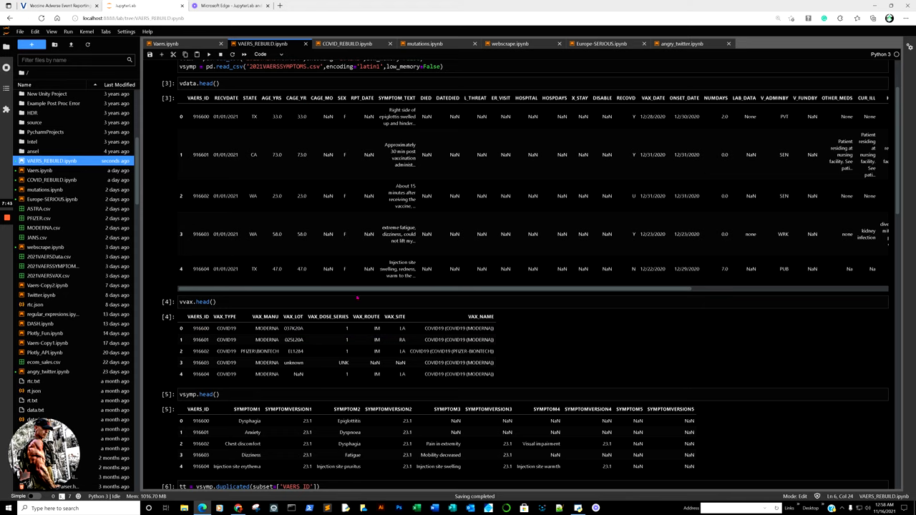
scroll("down", 3)
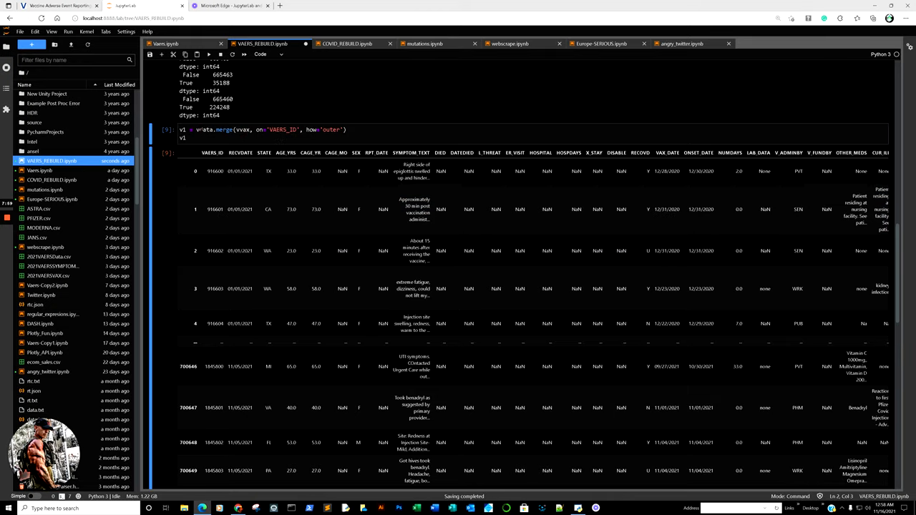
- Scroll through the output of v1 = vdata.merge(vvax, on='VAERS_ID', how='outer')
scroll("down", 3)
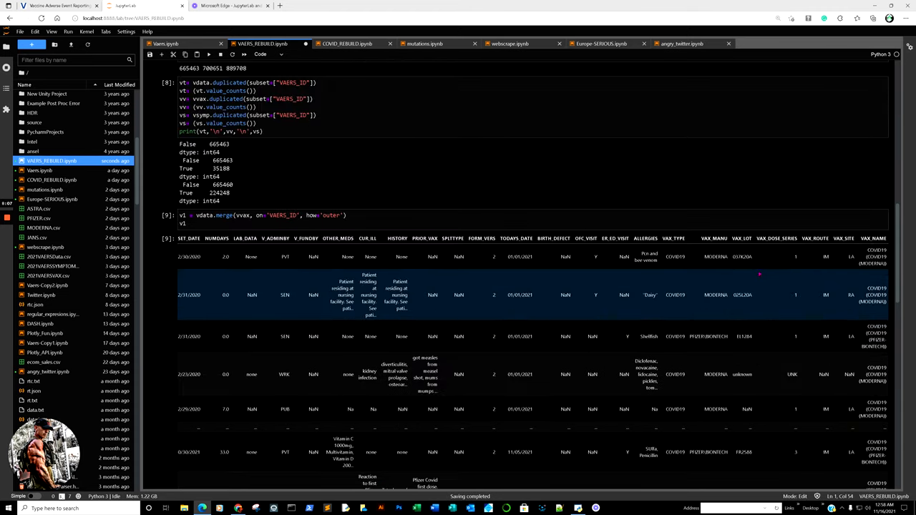
scroll("down", 3)
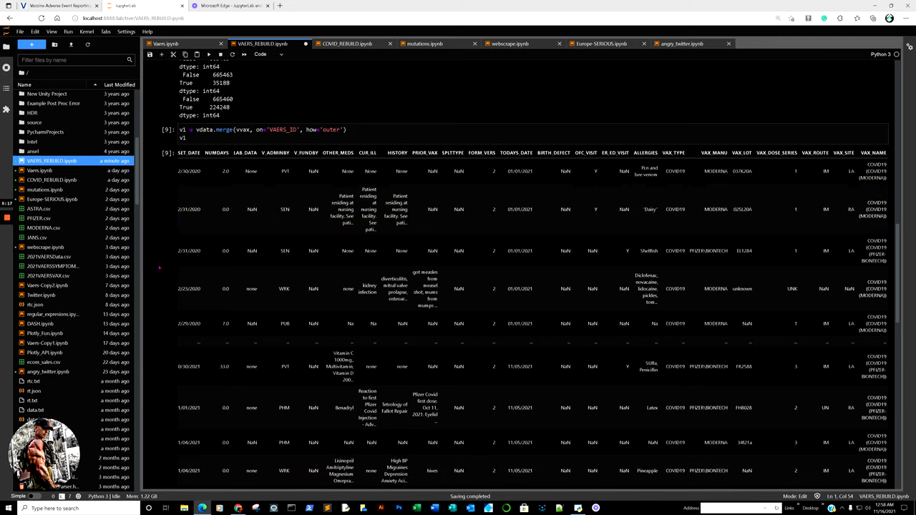
scroll("up", 3)
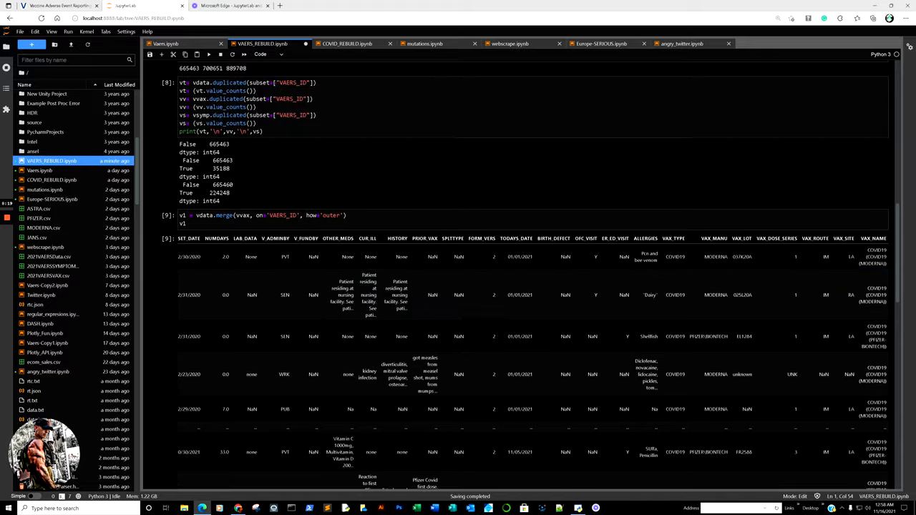
scroll("down", 3)
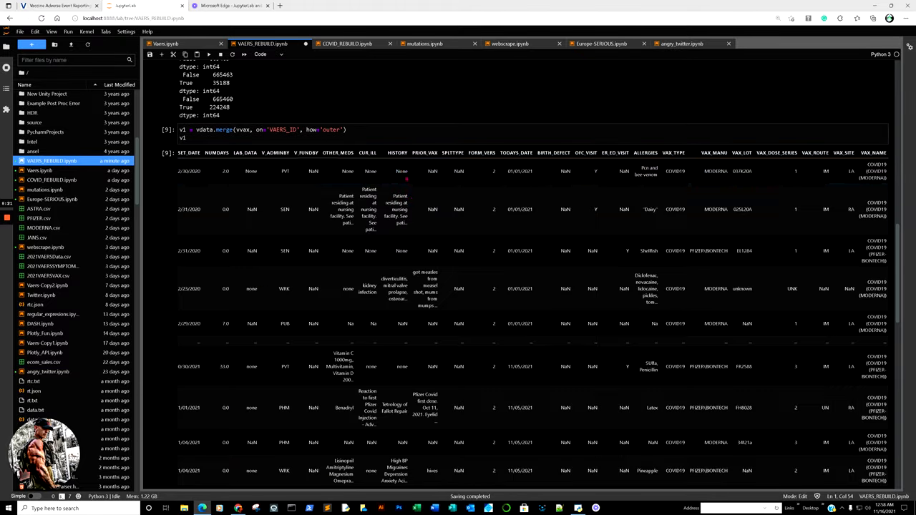
scroll("down", 3)
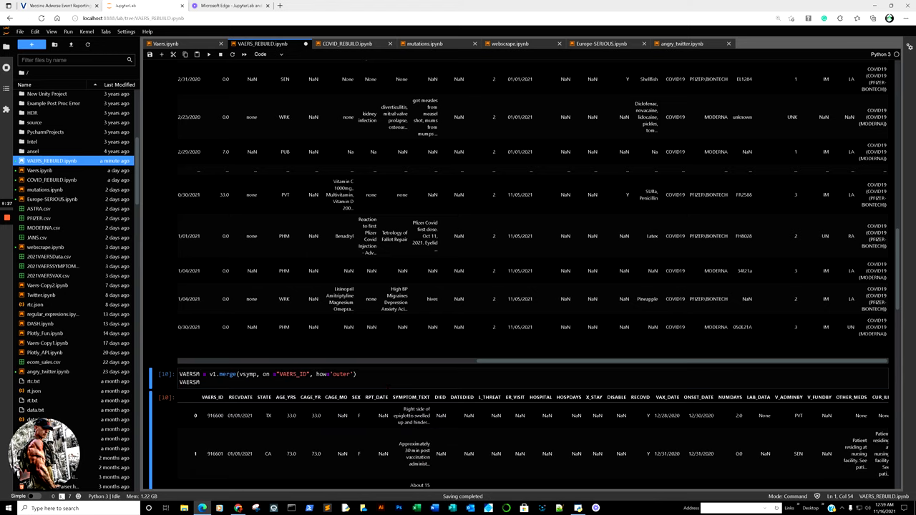
- Run VAERSM = v1.merge(vsymp, on='VAERS_ID', how='outer') and scroll its 942,311 × 52 output sideways
scroll("down", 3)
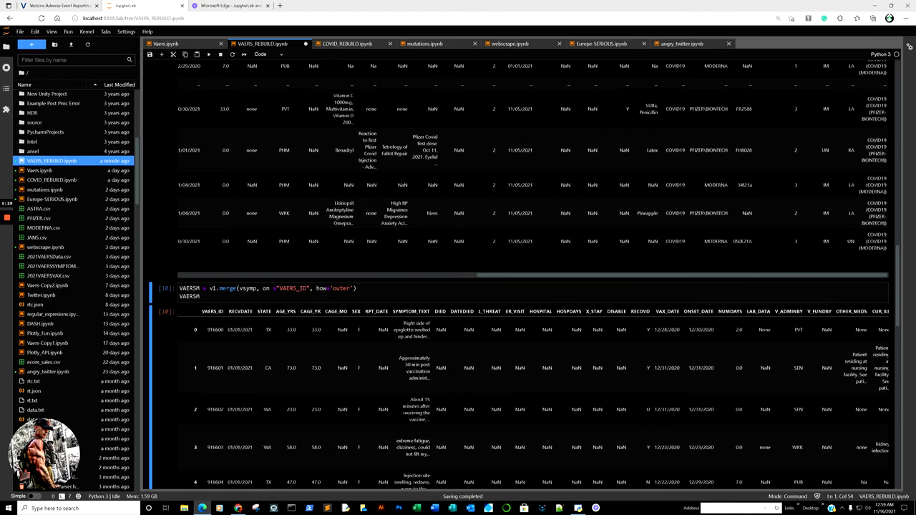
scroll("down", 3)
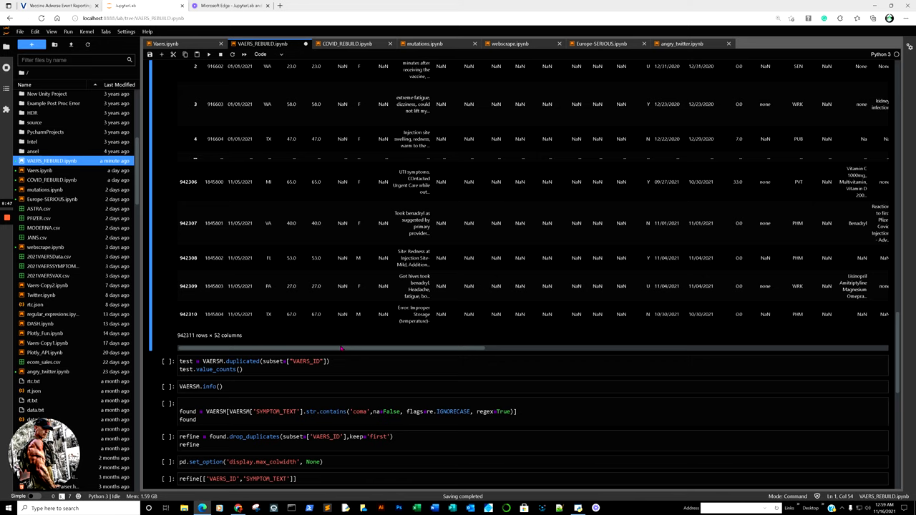
mouse_move(349, 349)
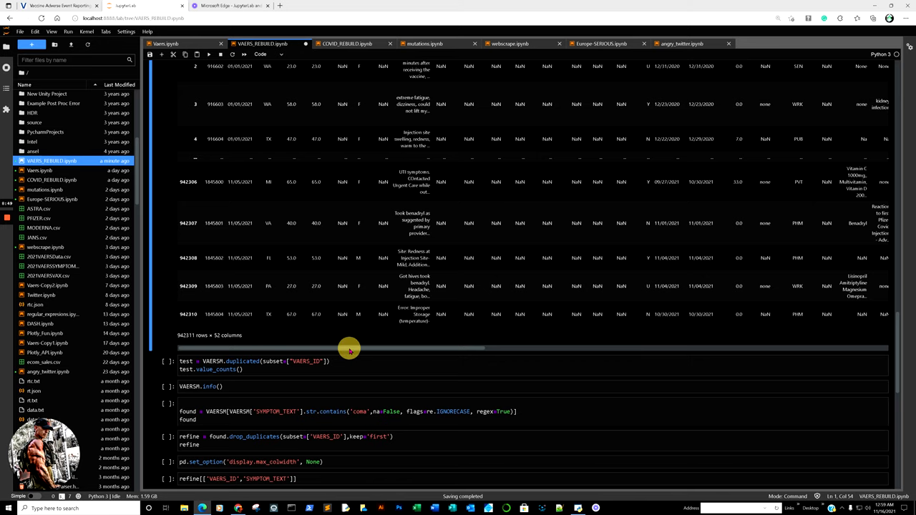
left_click_drag(351, 348, 670, 349)
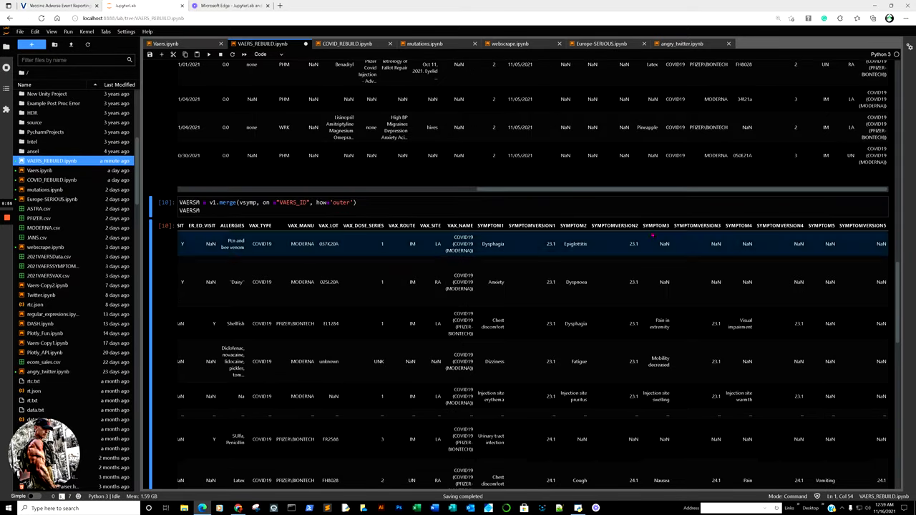
scroll("down", 3)
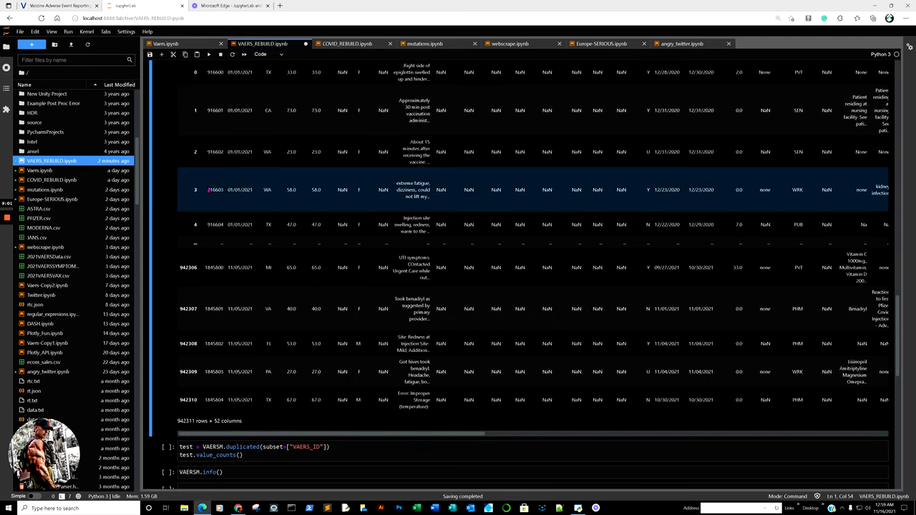
scroll("down", 3)
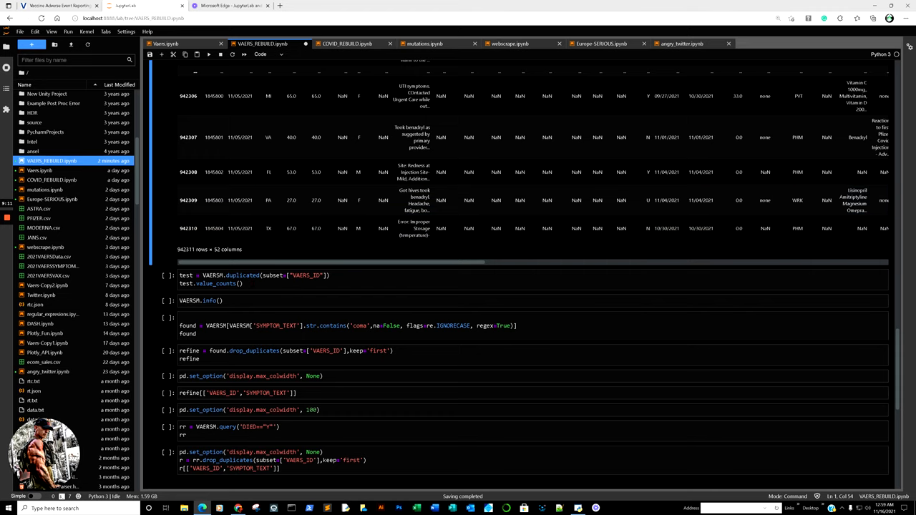
- Run VAERSM.duplicated(subset=['VAERS_ID']).value_counts(), showing 665,463 unique and 276,848 duplicated
key("shift+enter")
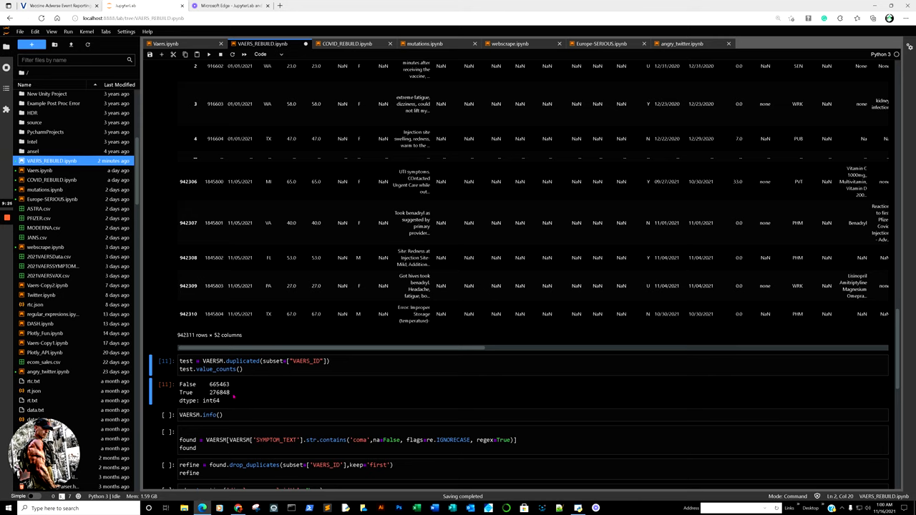
scroll("down", 3)
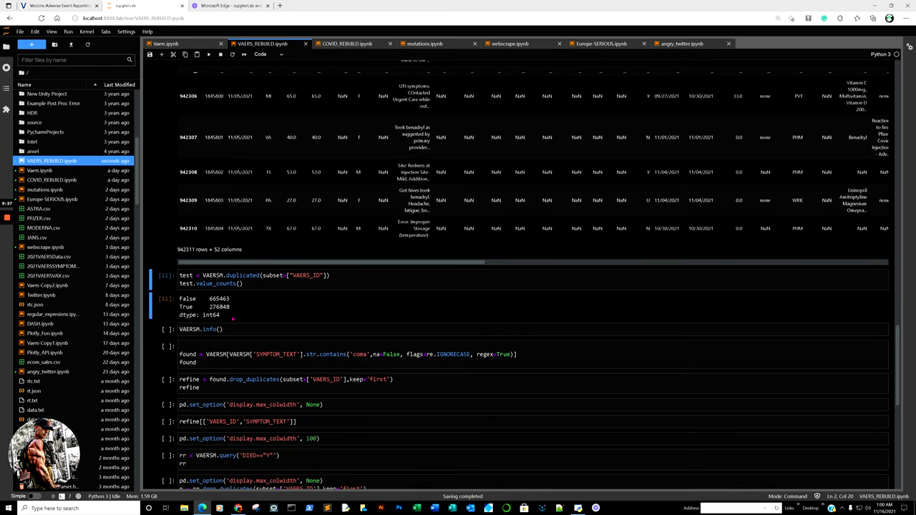
left_click(211, 329)
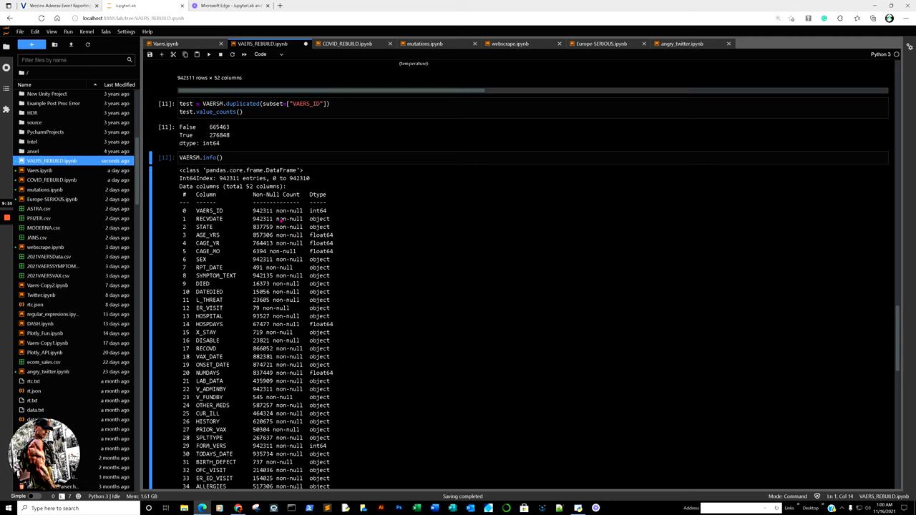
- Scroll through VAERSM.info(): 10 float, 2 integer and 40 object columns, 381.0+ MB
scroll("down", 3)
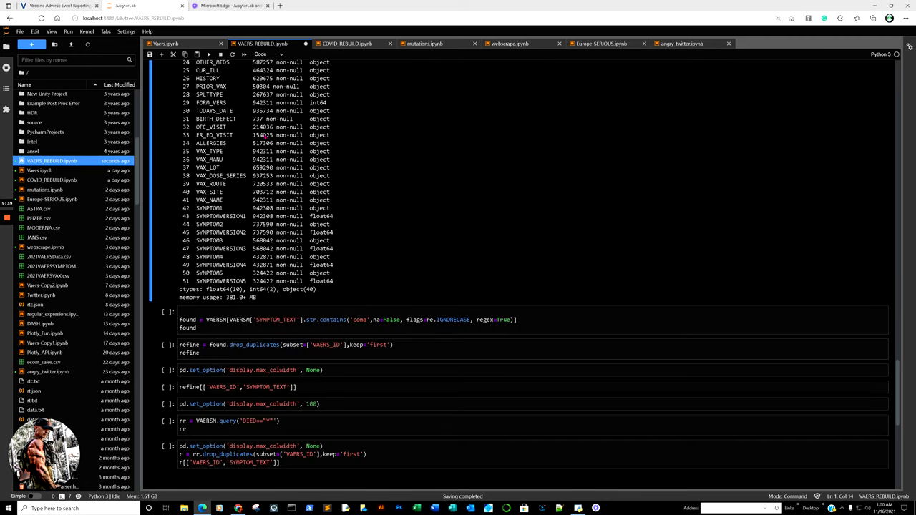
scroll("down", 3)
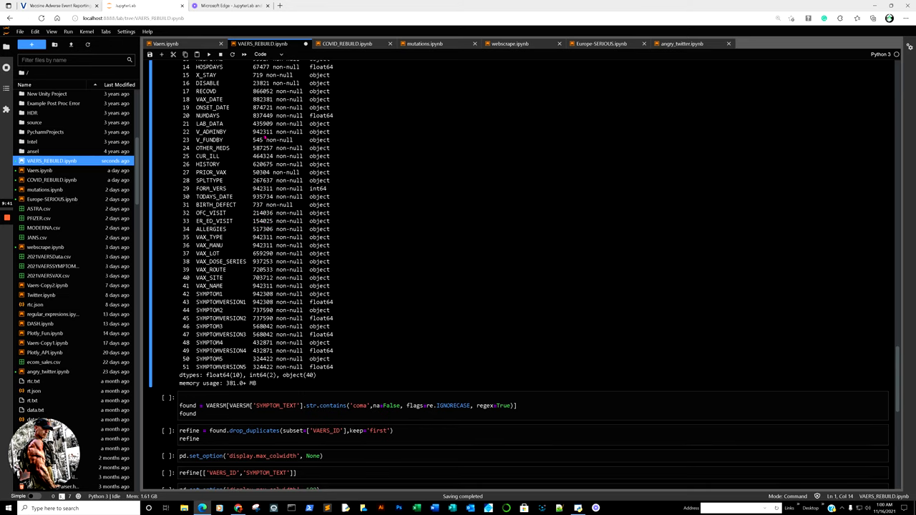
scroll("down", 3)
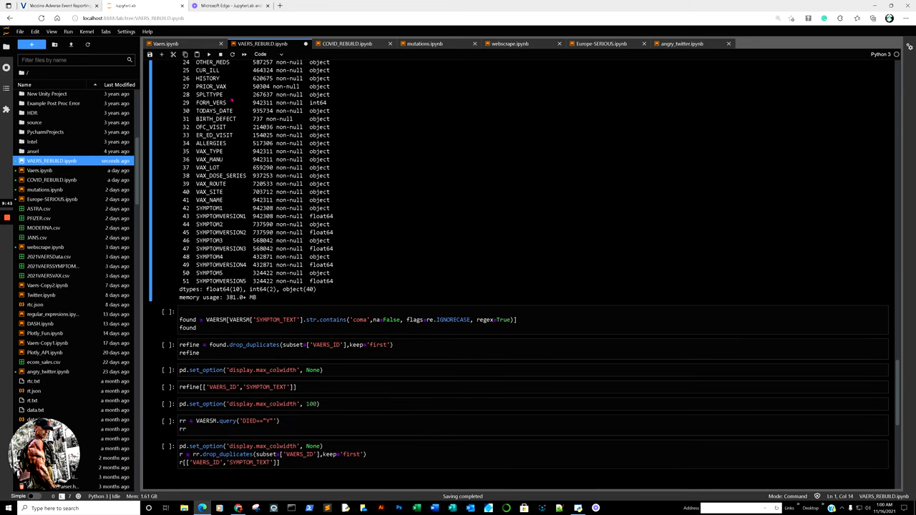
mouse_move(383, 159)
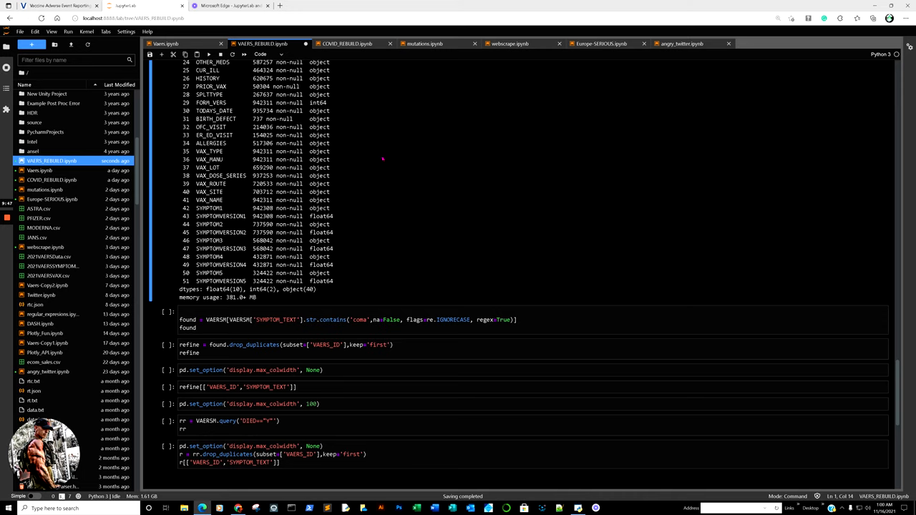
scroll("down", 3)
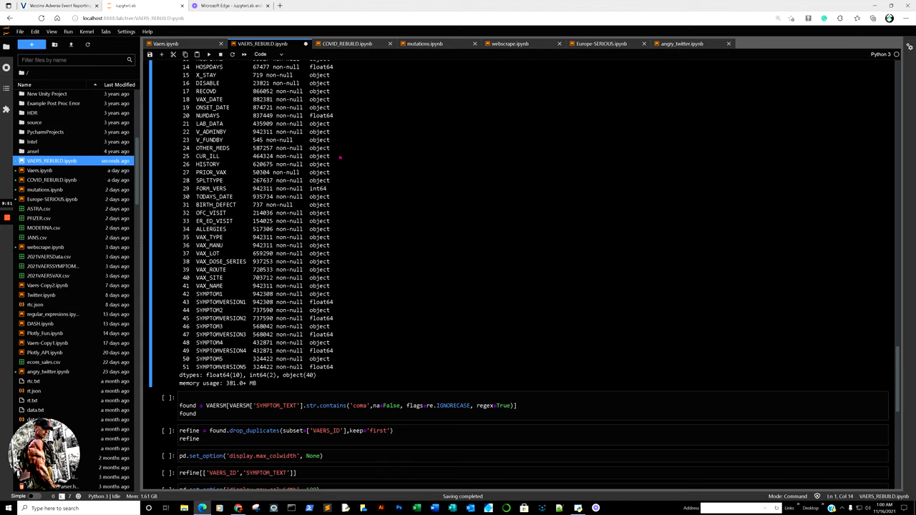
scroll("down", 3)
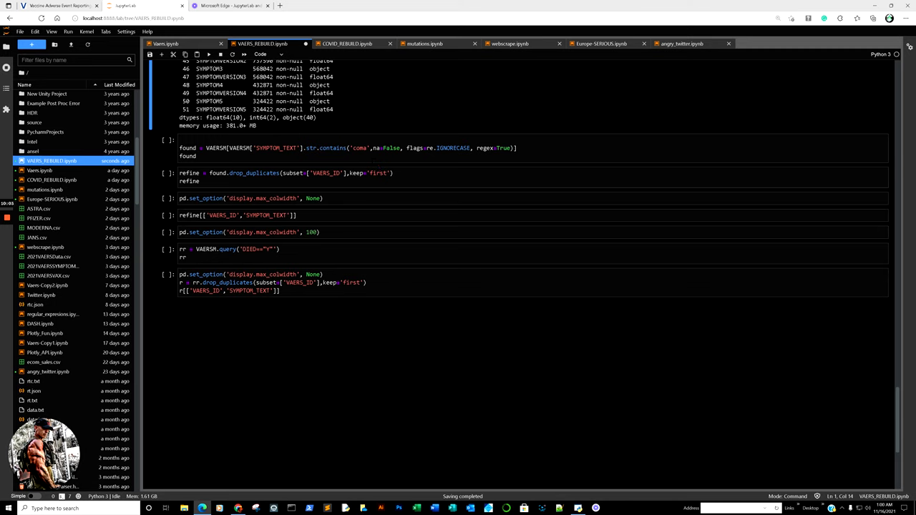
- Run the str.contains('coma') 'found' cell and scroll the 1,805-row × 52-column result
left_click(363, 149)
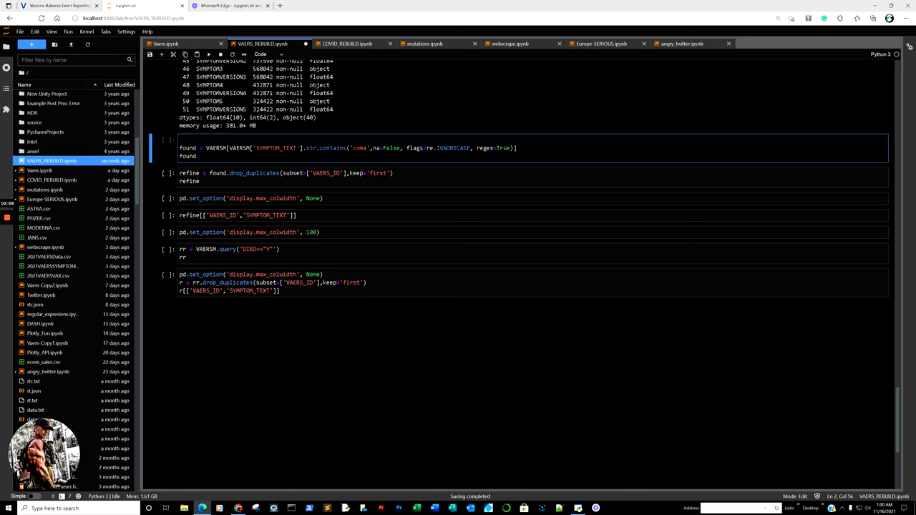
scroll("down", 3)
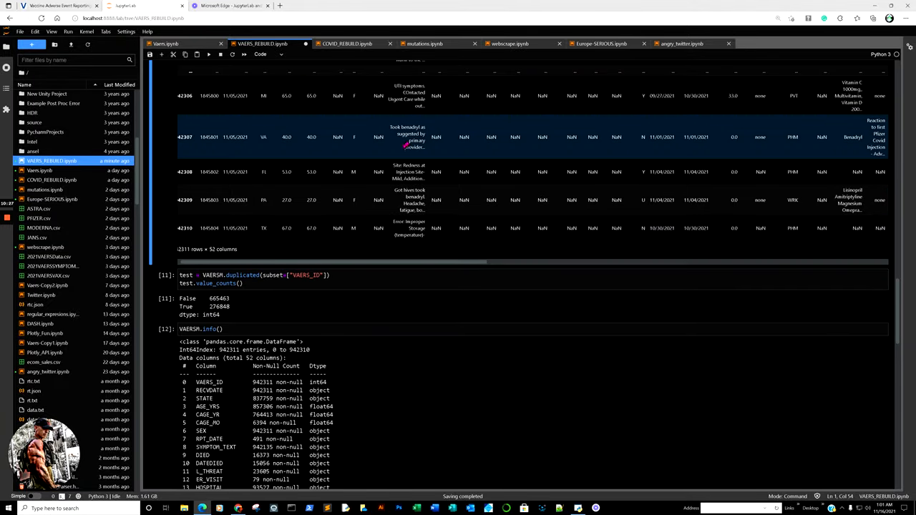
scroll("down", 3)
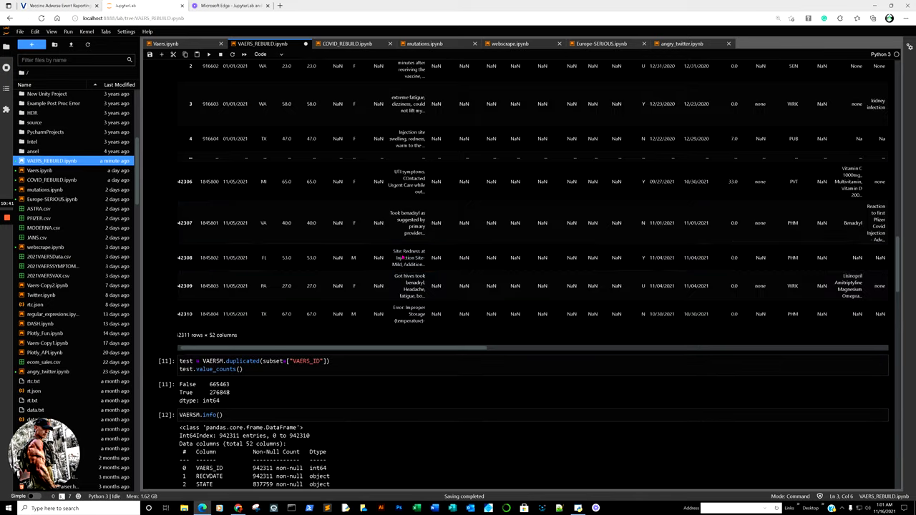
scroll("down", 3)
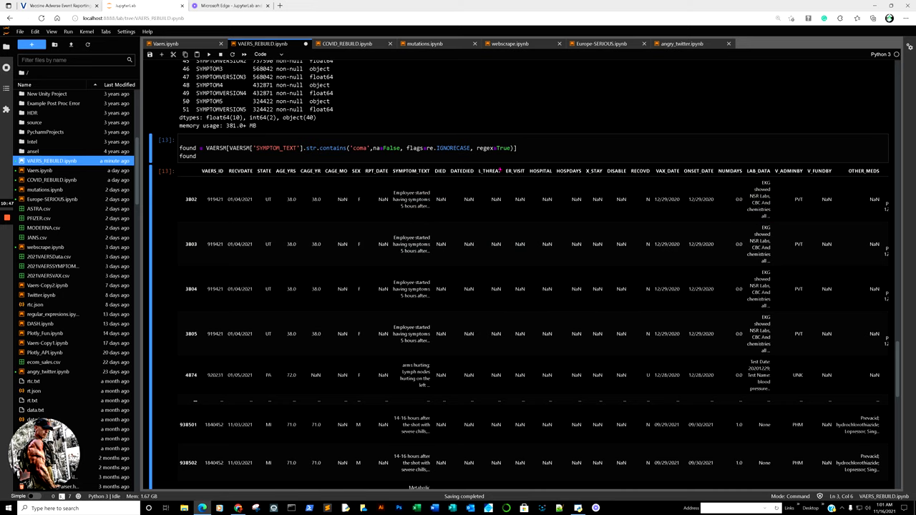
scroll("down", 3)
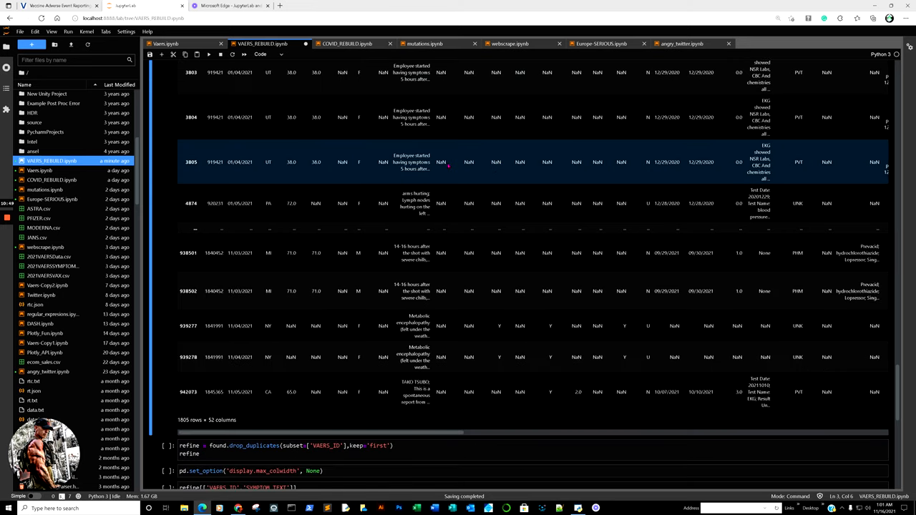
scroll("down", 3)
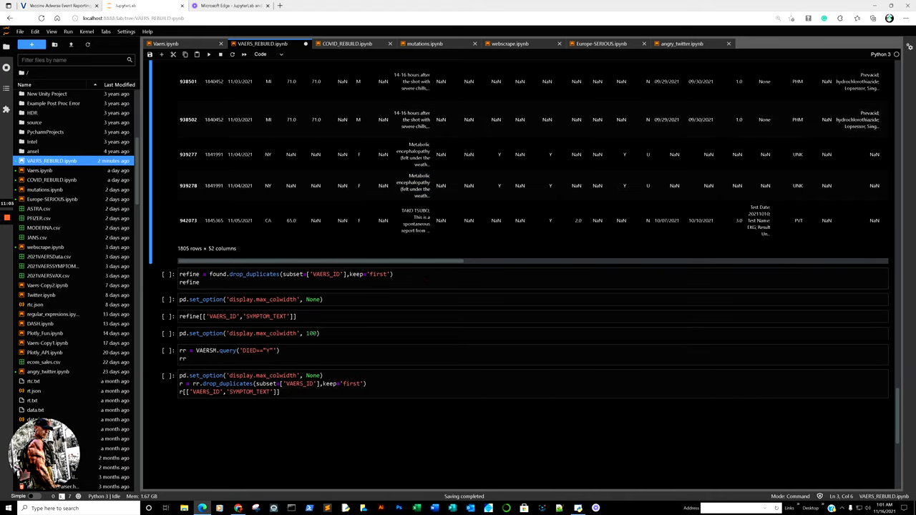
- Deduplicate the coma matches by VAERS_ID to 841 rows and set max_colwidth to None
left_click(287, 282)
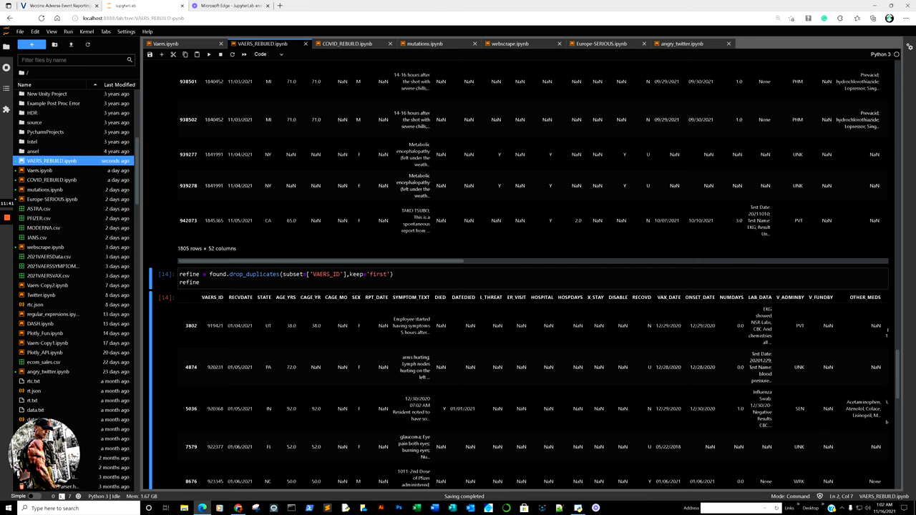
scroll("down", 3)
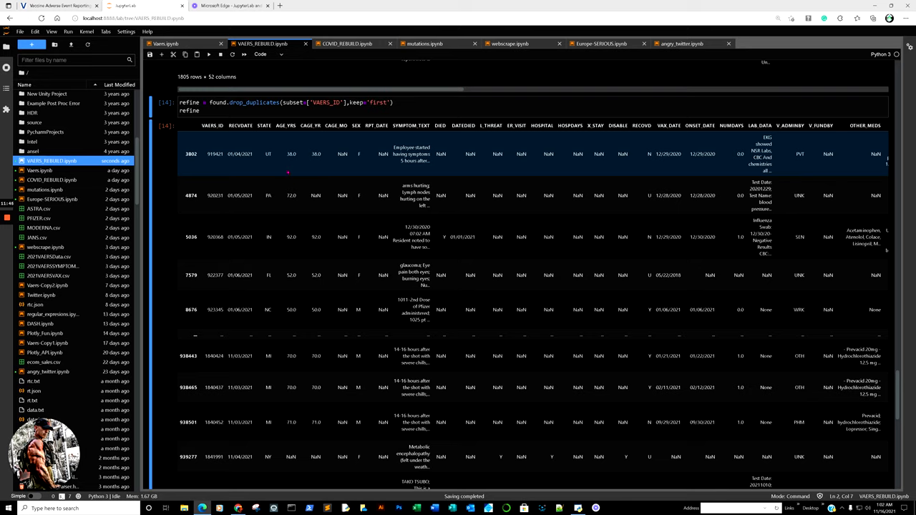
scroll("down", 3)
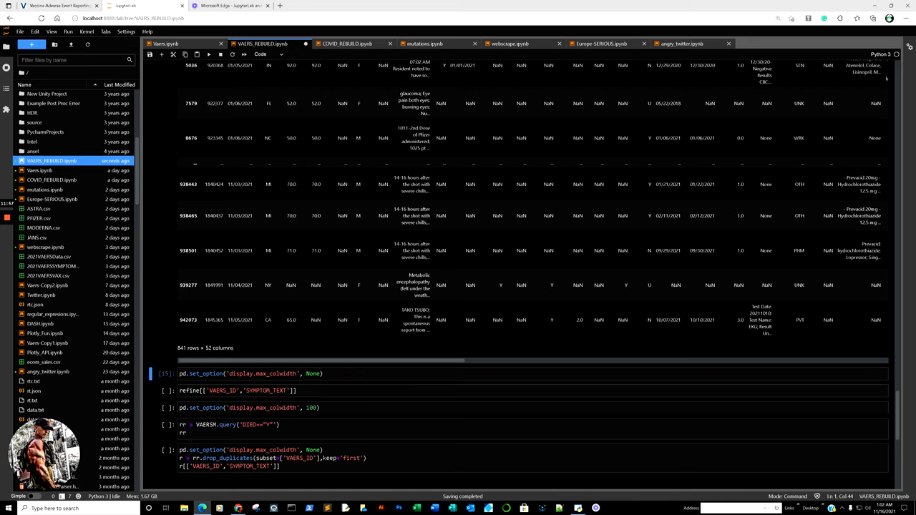
- Display only VAERS_ID and SYMPTOM_TEXT for the 841 deduplicated coma reports
scroll("down", 3)
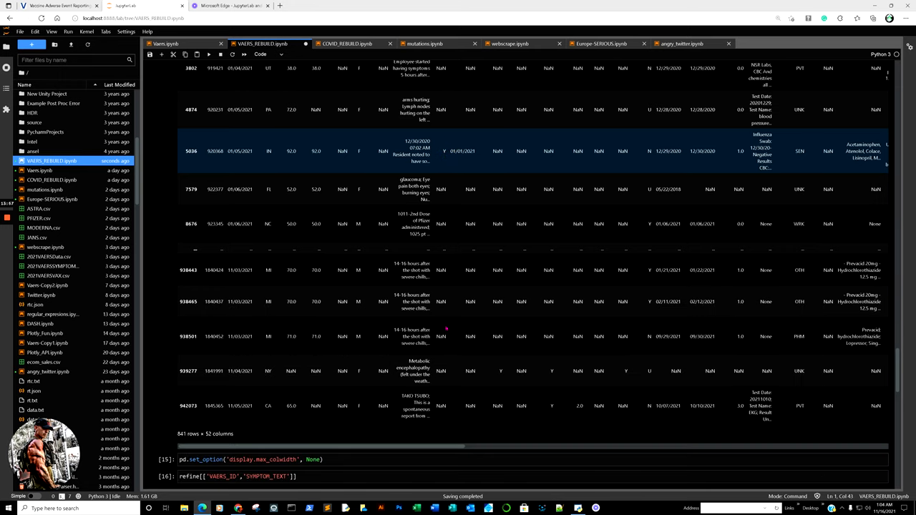
- Show full symptom text, reset max_colwidth to 100, and query reports with DIED=='Y'
left_click(411, 336)
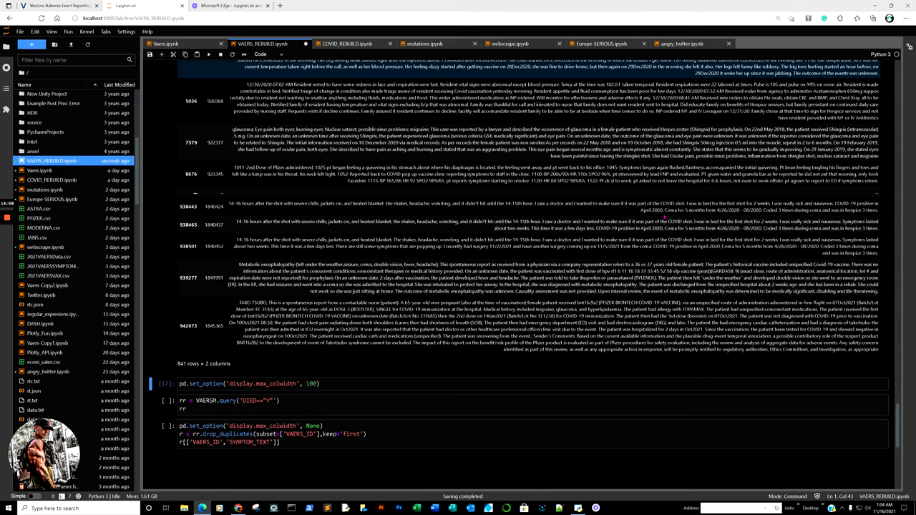
scroll("down", 3)
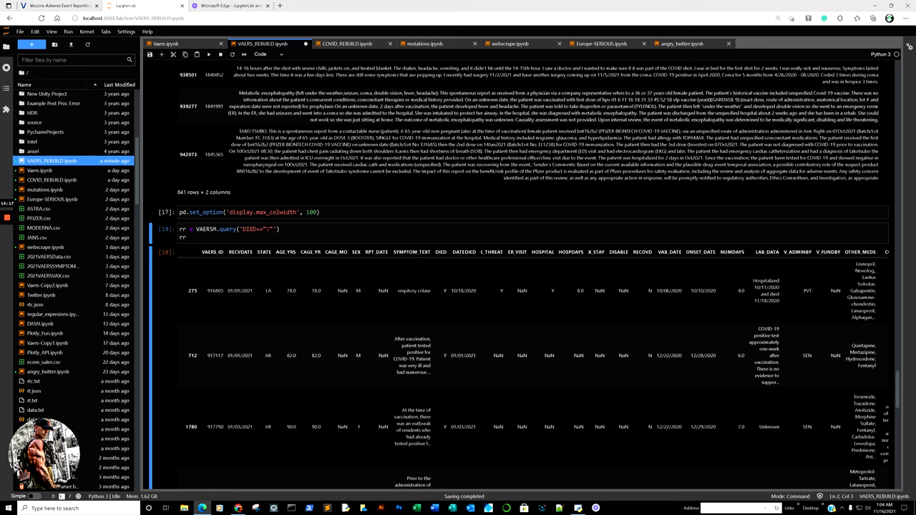
scroll("down", 3)
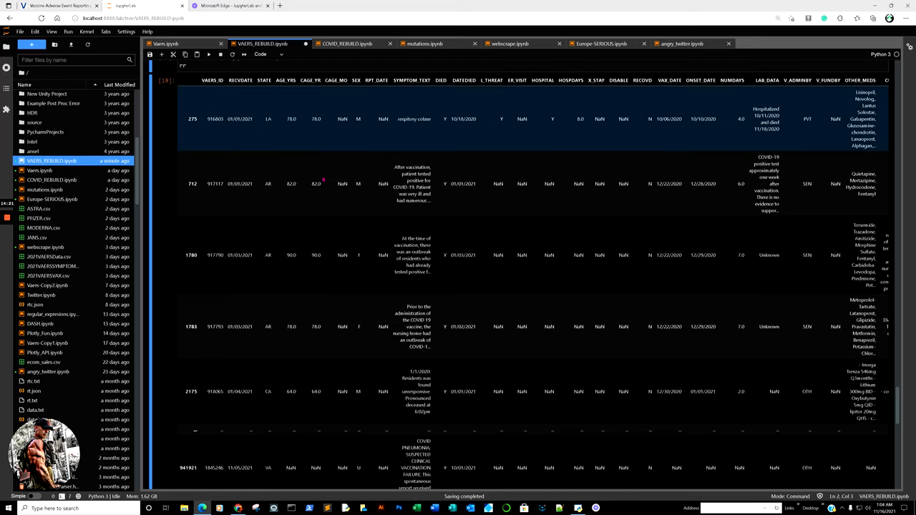
scroll("down", 3)
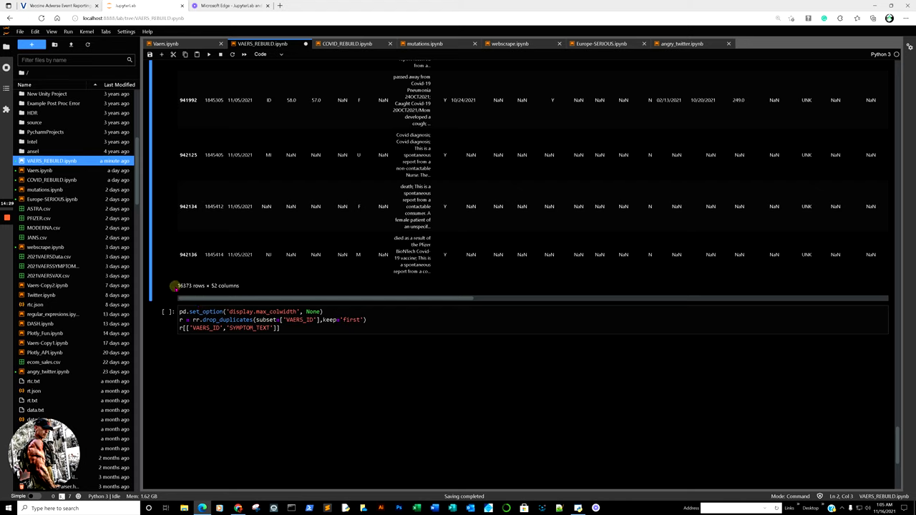
left_click(240, 254)
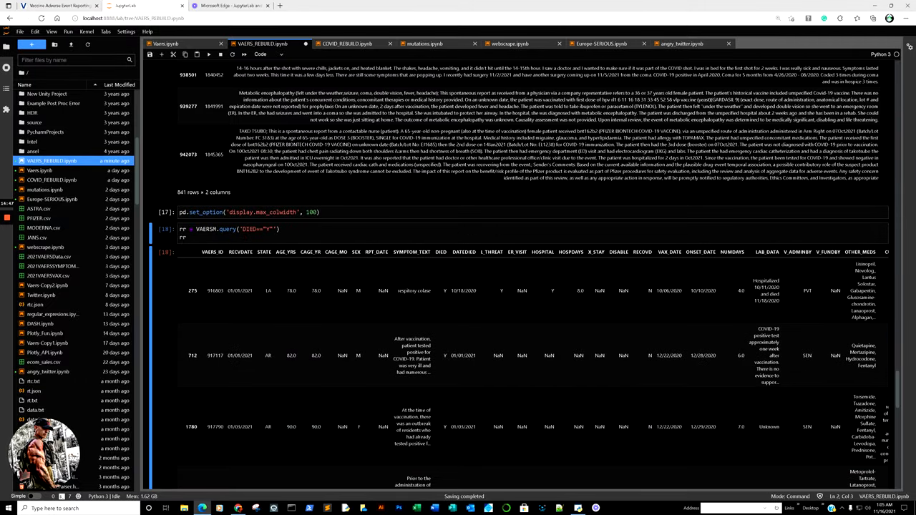
- Deduplicate death reports by VAERS_ID, leaving 8,712 rows of ID and full symptom text
scroll("down", 3)
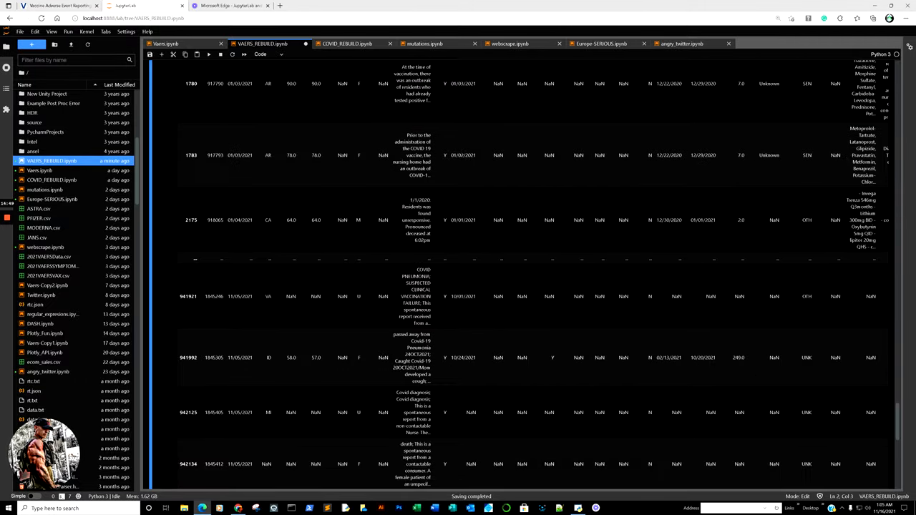
scroll("down", 3)
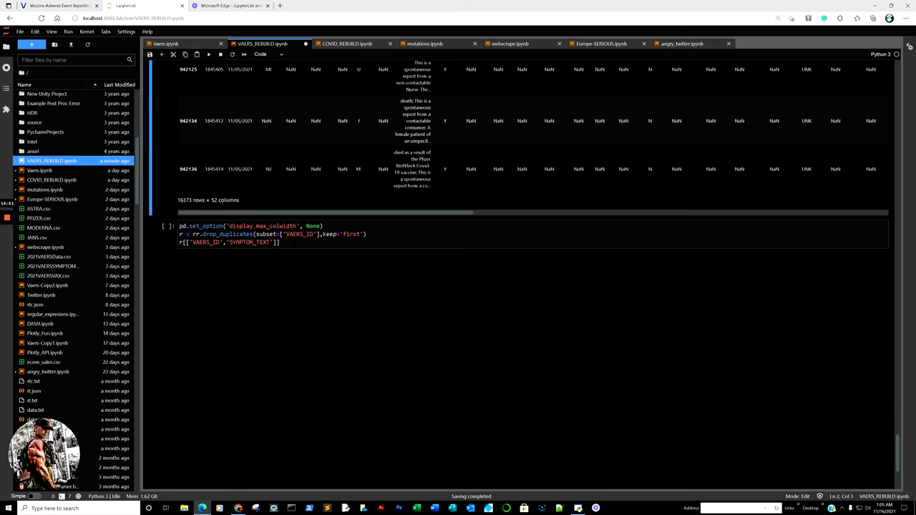
left_click(279, 242)
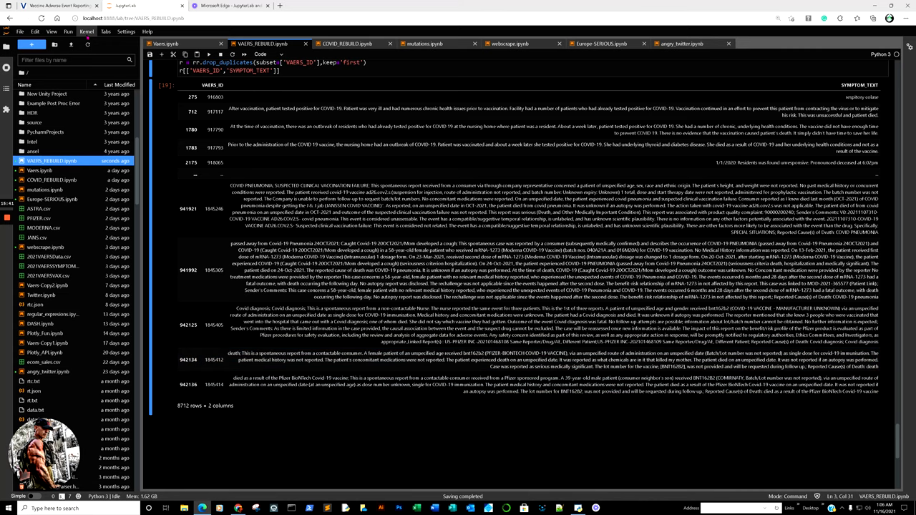
- Restart the kernel with all outputs cleared, then return to the VAERS browser page
left_click(86, 32)
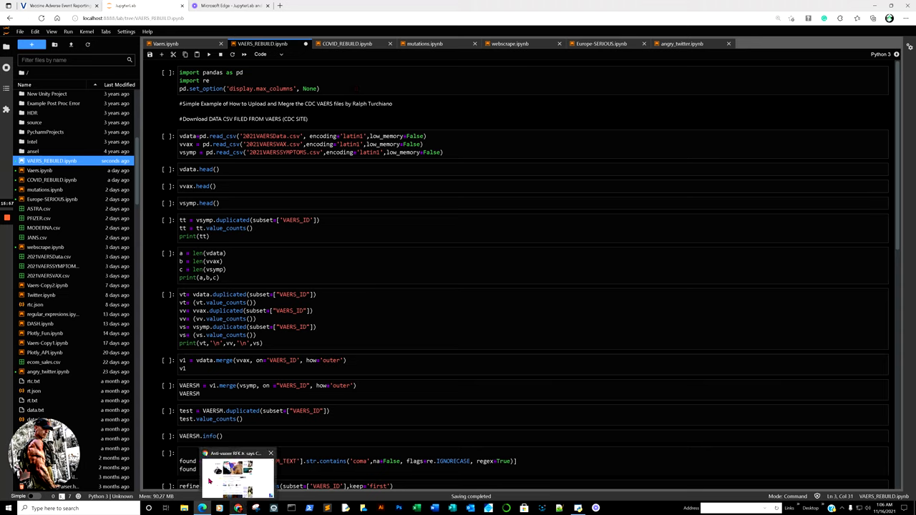
left_click(128, 5)
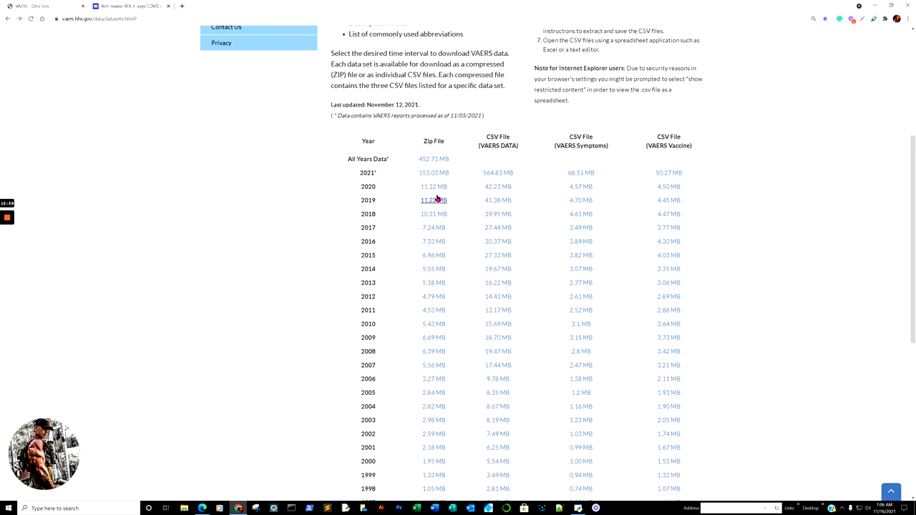
- Review the 2021 CSV files in the VAERS Data Sets table, then return to the notebook
scroll("up", 3)
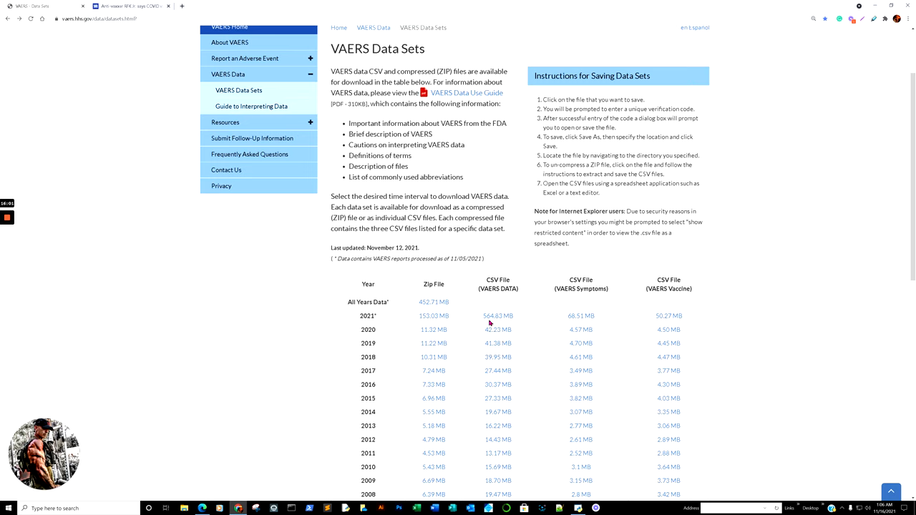
left_click(498, 316)
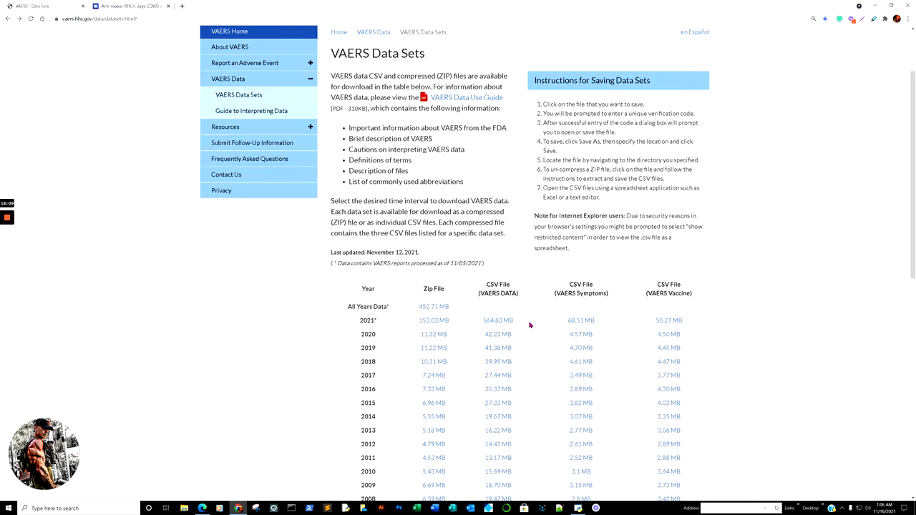
mouse_move(183, 87)
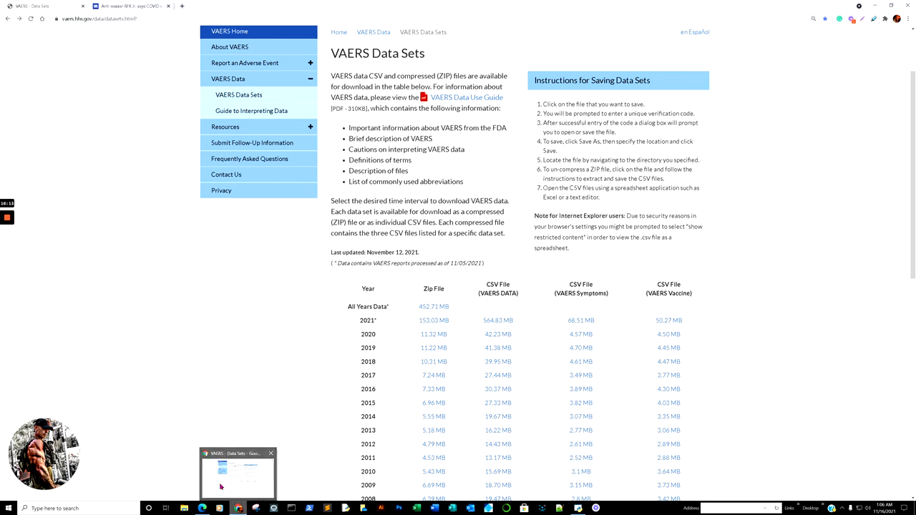
left_click(237, 472)
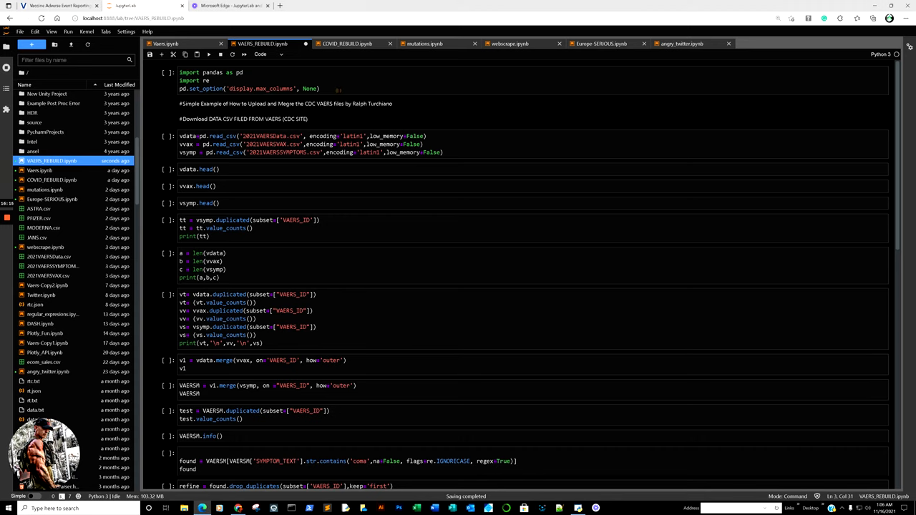
- Rerun the import, read_csv, merge, duplicated and info cells, rebuilding the 942,311-row VAERSM
key("Shift+Enter")
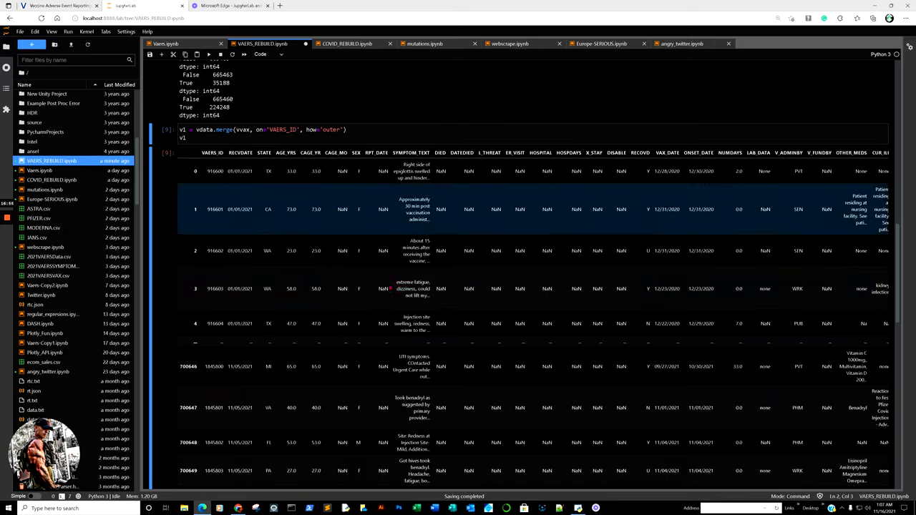
scroll("down", 3)
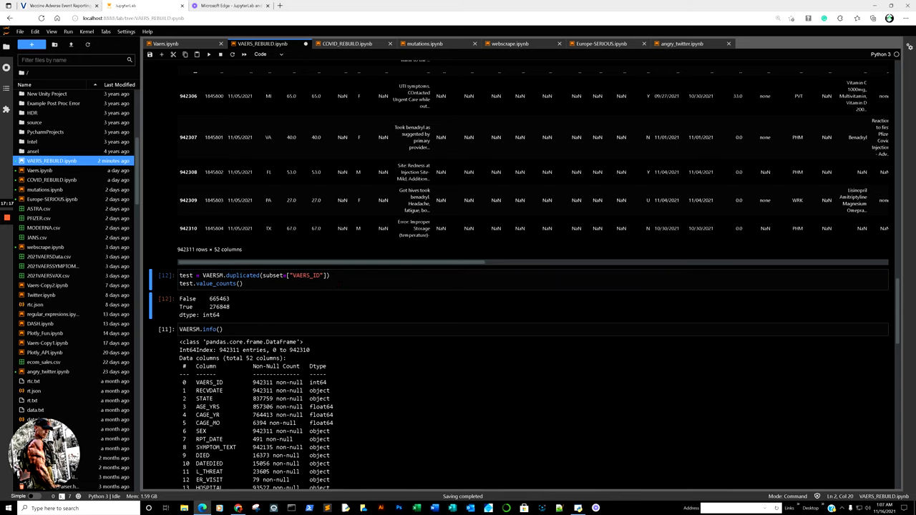
scroll("down", 3)
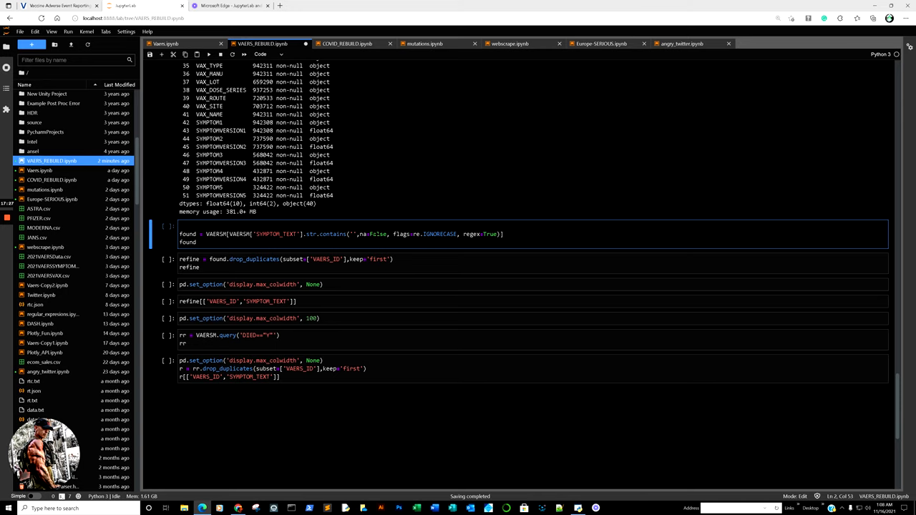
- Search symptom text for 'blind' (1,255 rows) and deduplicate to 626 reports
type("blind")
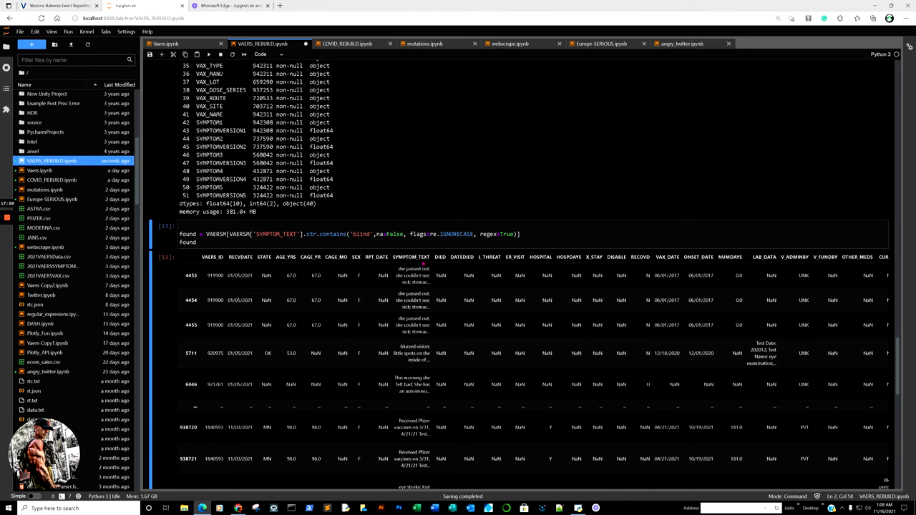
scroll("down", 3)
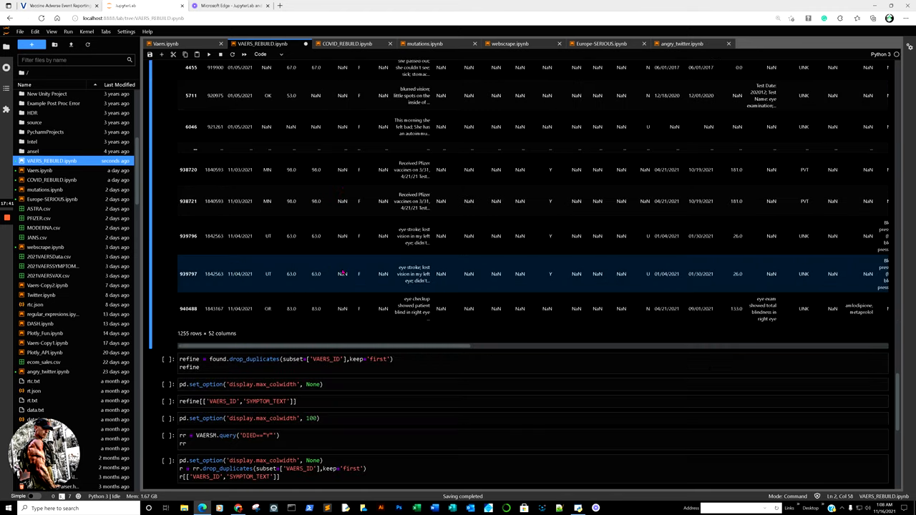
left_click(286, 363)
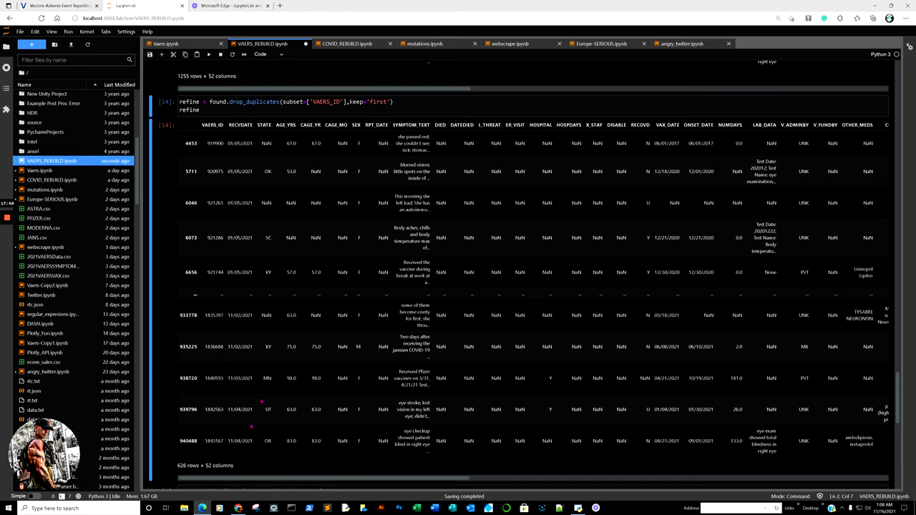
scroll("down", 3)
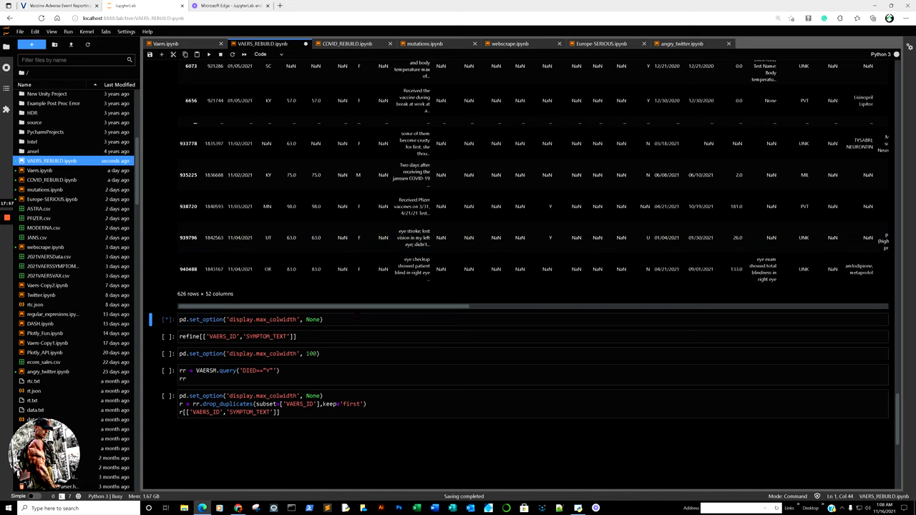
left_click(237, 336)
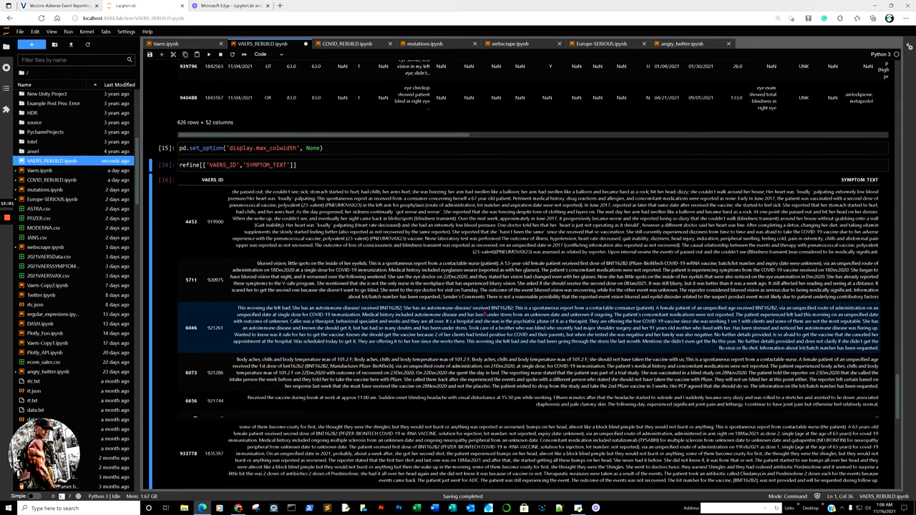
- Display full symptom text for the 626 blind reports, then set max_colwidth back to 100
scroll("down", 3)
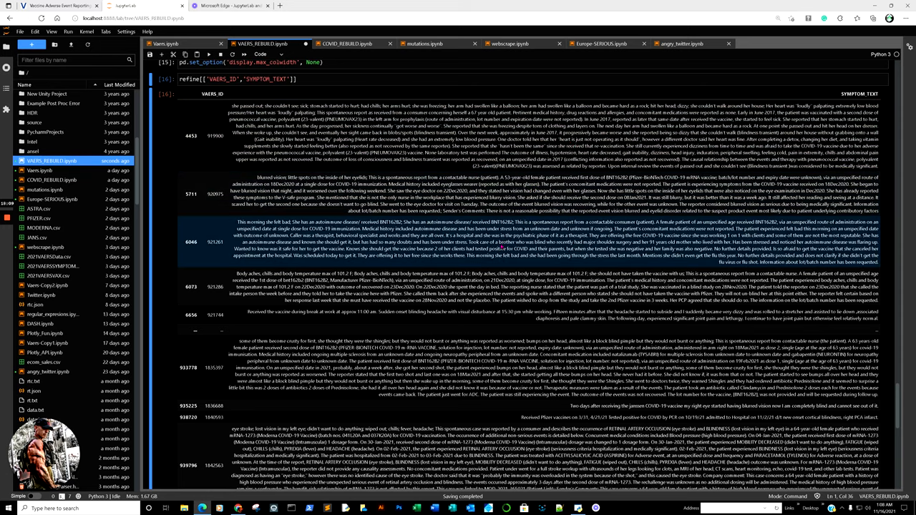
scroll("down", 3)
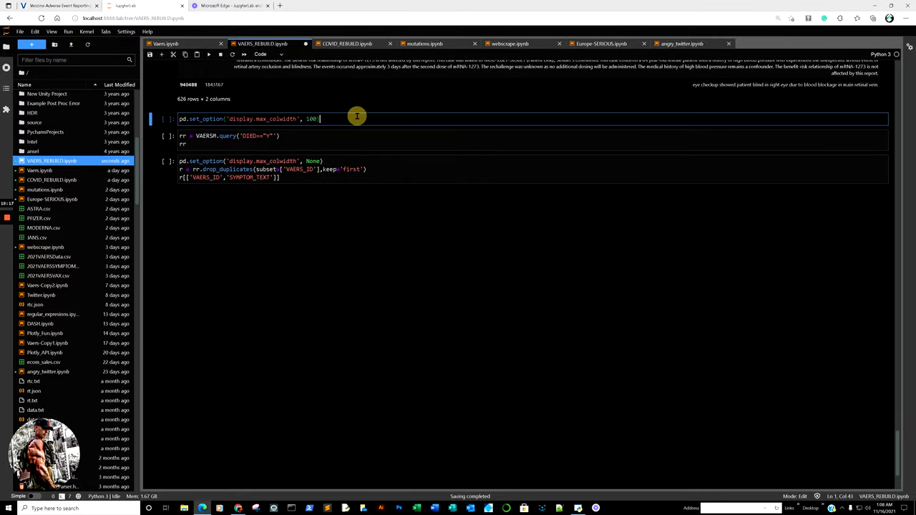
key("shift+Enter")
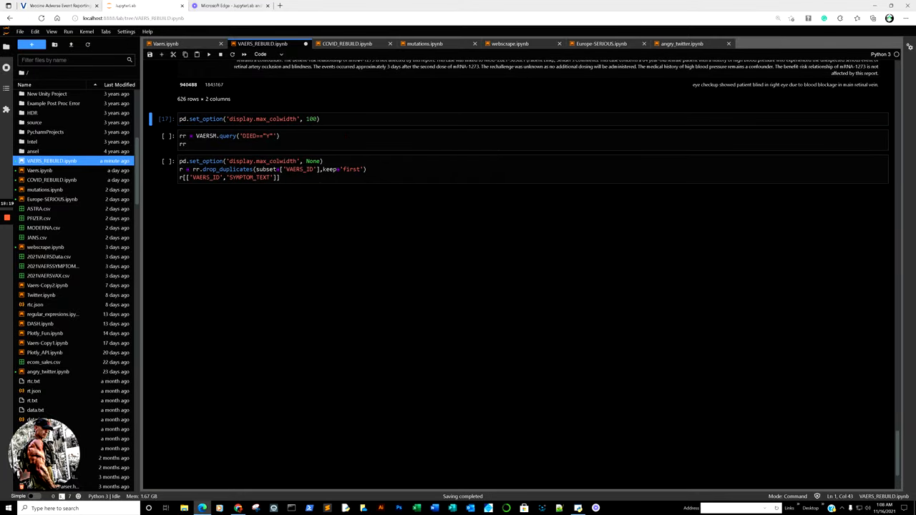